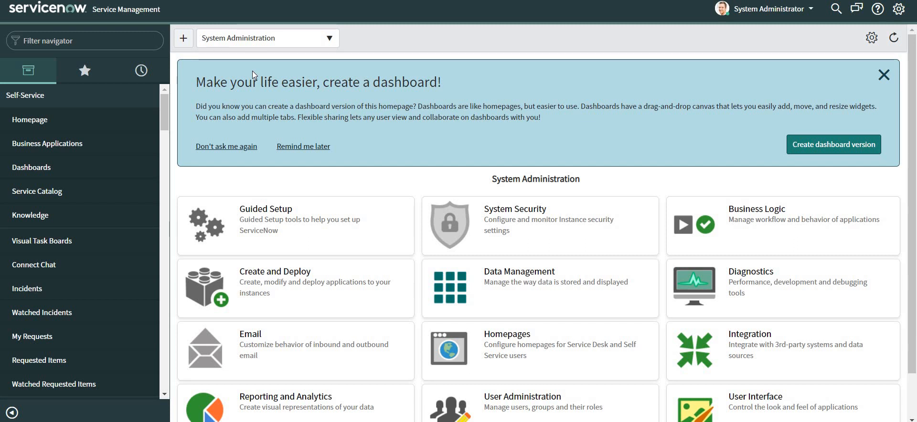
{"action": "mouse_move", "coordinate": [266, 86]}
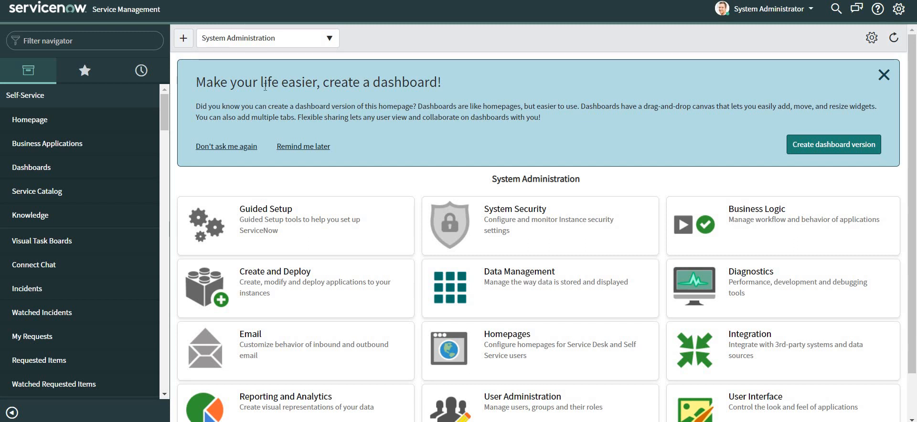
{"action": "mouse_move", "coordinate": [405, 42]}
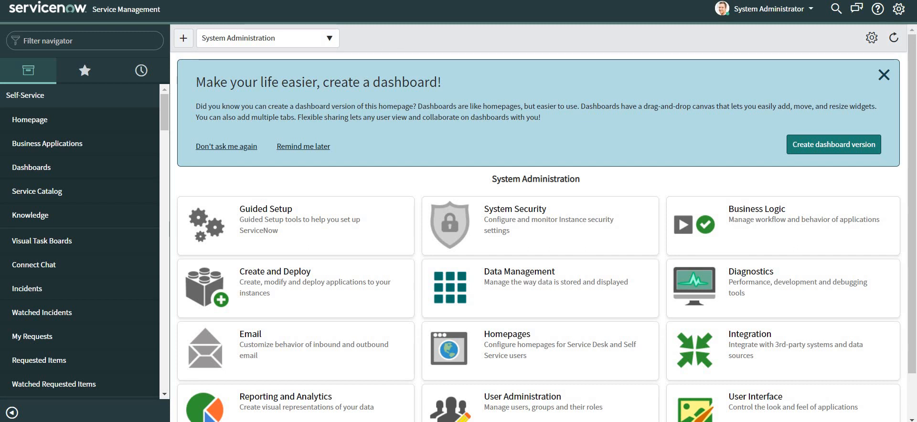
- Bring up the Incidents table list via the incident.list navigator command
{"action": "type", "text": "i"}
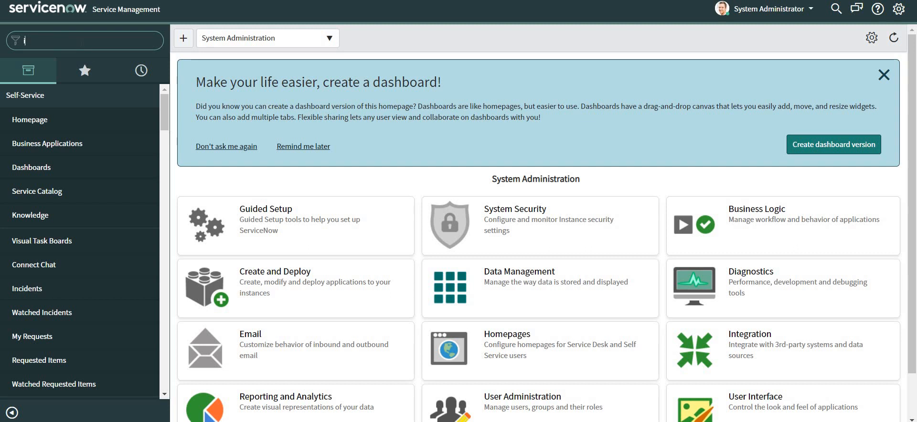
{"action": "type", "text": "inid"}
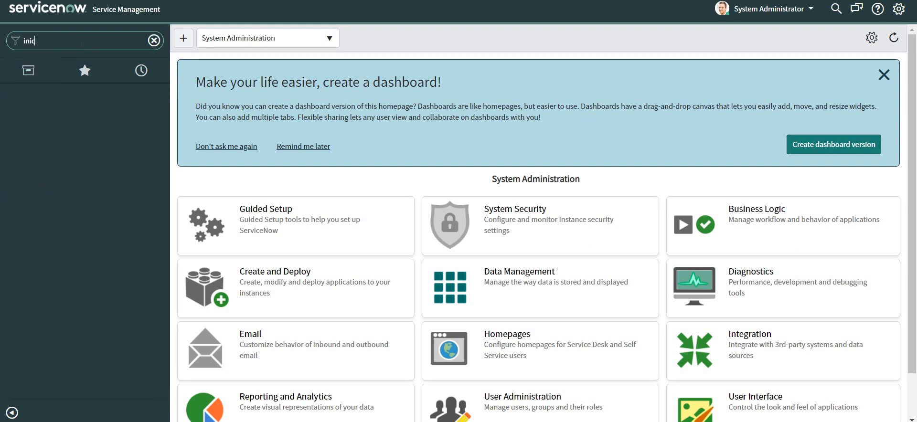
{"action": "key", "text": "Backspace"}
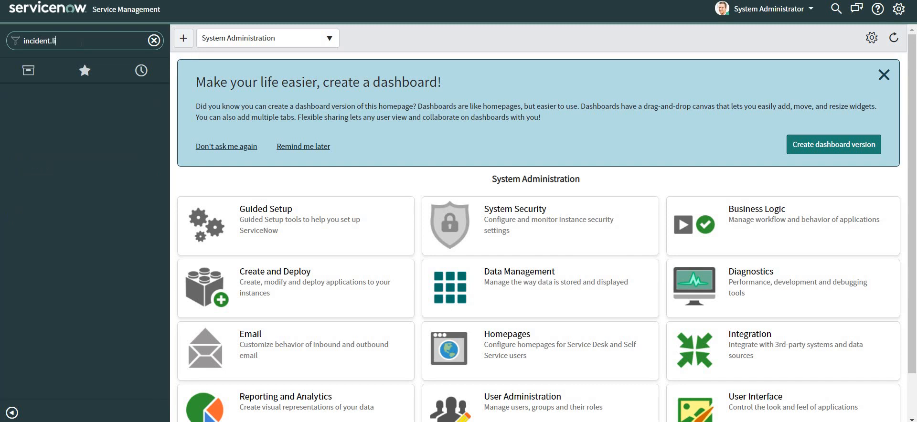
{"action": "left_click", "coordinate": [153, 40]}
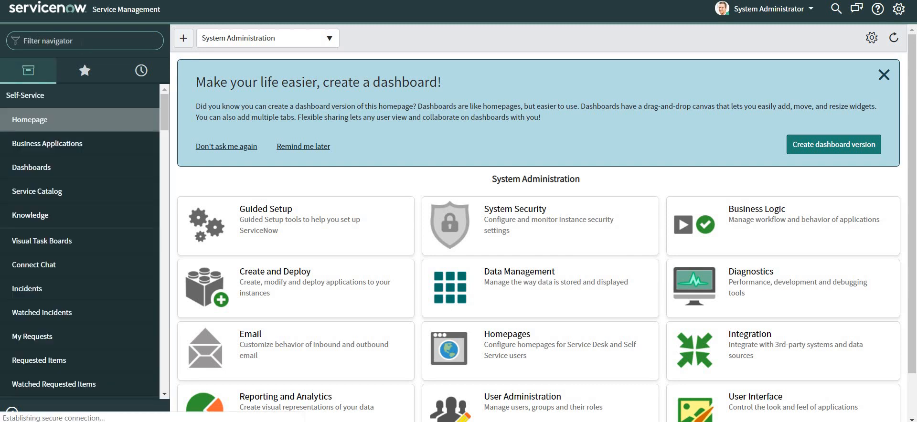
{"action": "left_click", "coordinate": [26, 289]}
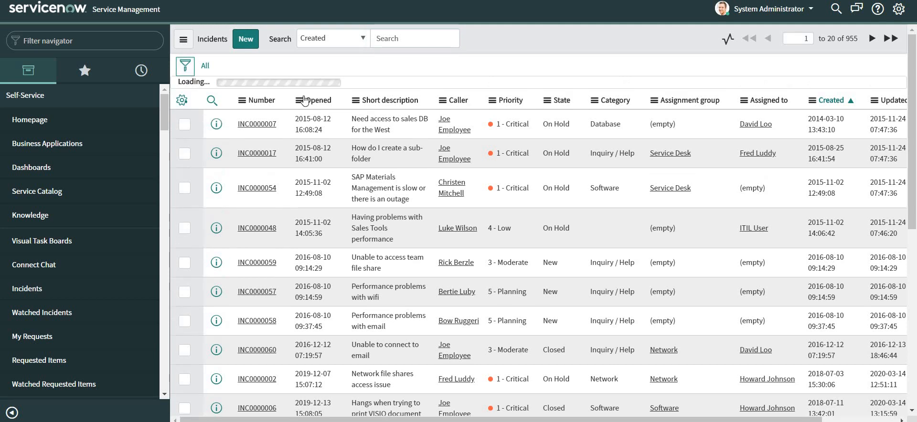
{"action": "mouse_move", "coordinate": [288, 100]}
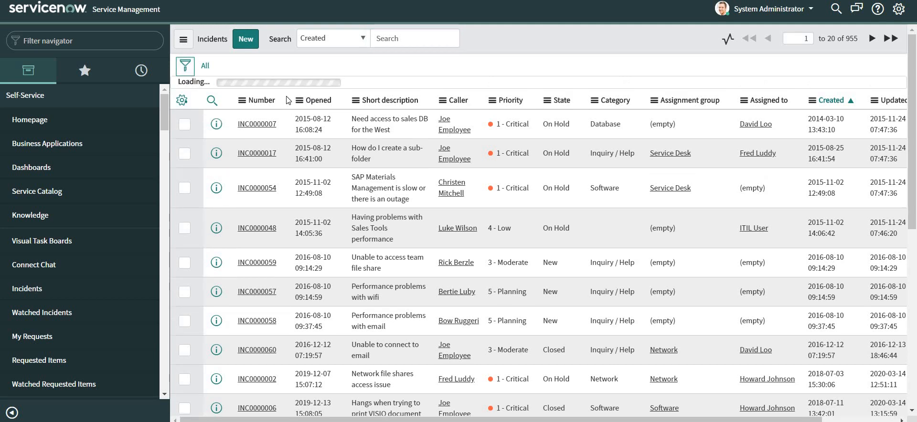
- Filter incidents to Created on This month and run it, leaving 891 records
{"action": "left_click", "coordinate": [184, 65]}
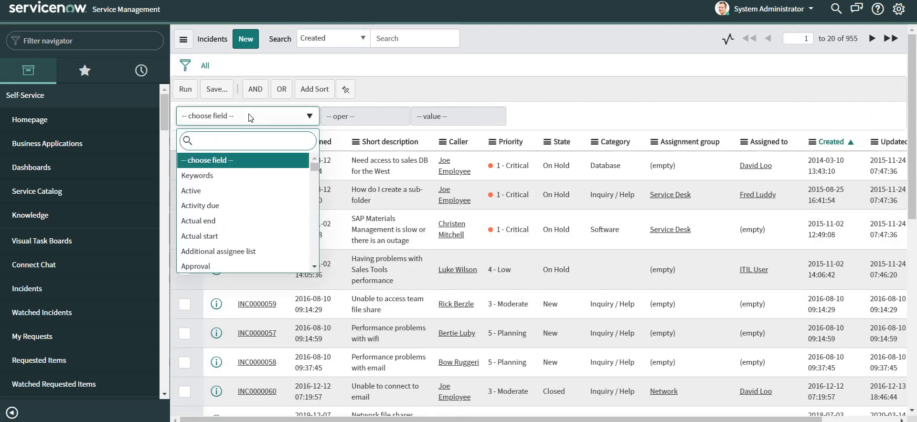
{"action": "type", "text": "cre"}
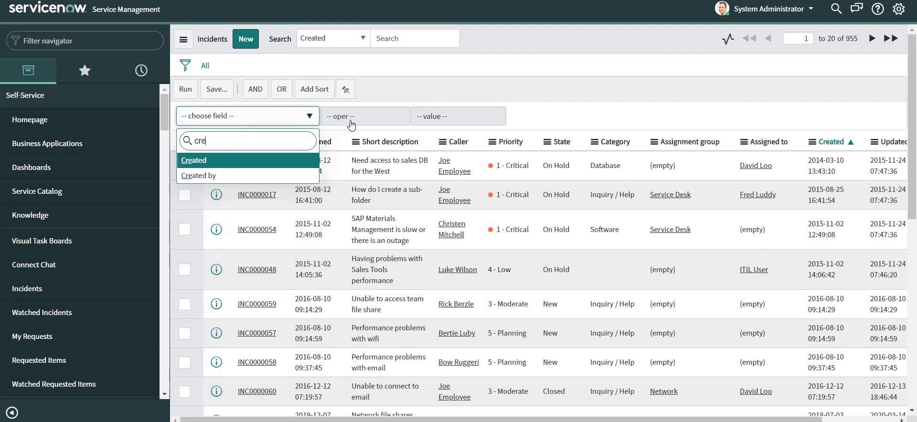
{"action": "left_click", "coordinate": [193, 159]}
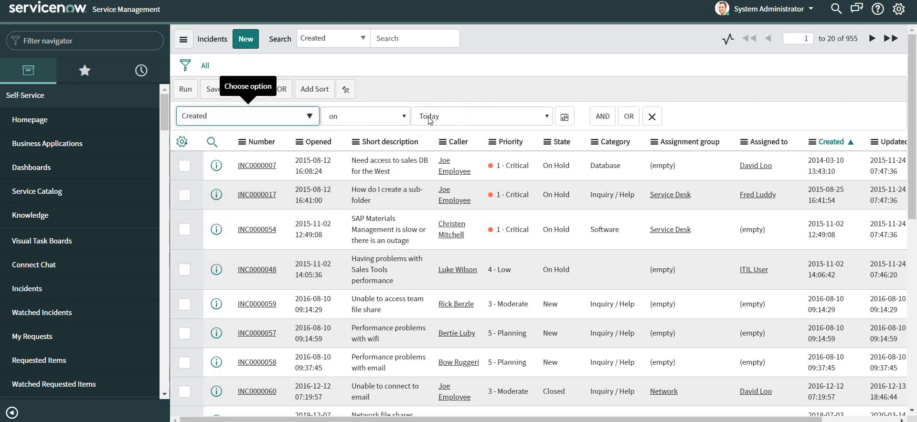
{"action": "left_click", "coordinate": [480, 115]}
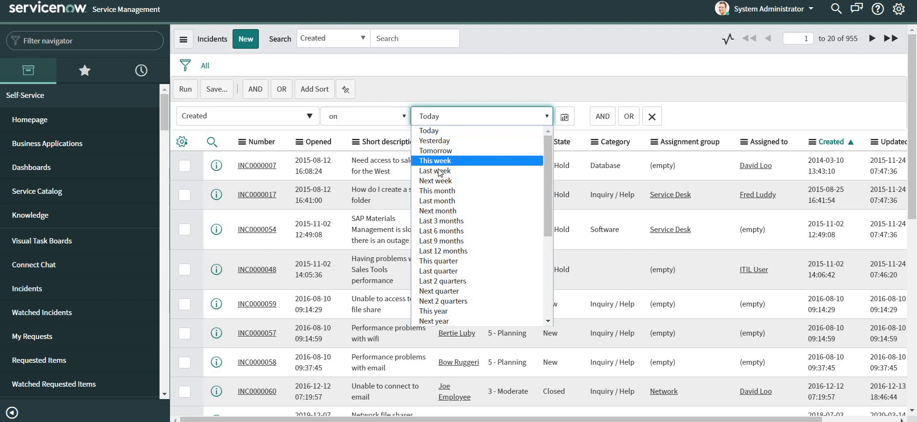
{"action": "left_click", "coordinate": [438, 190]}
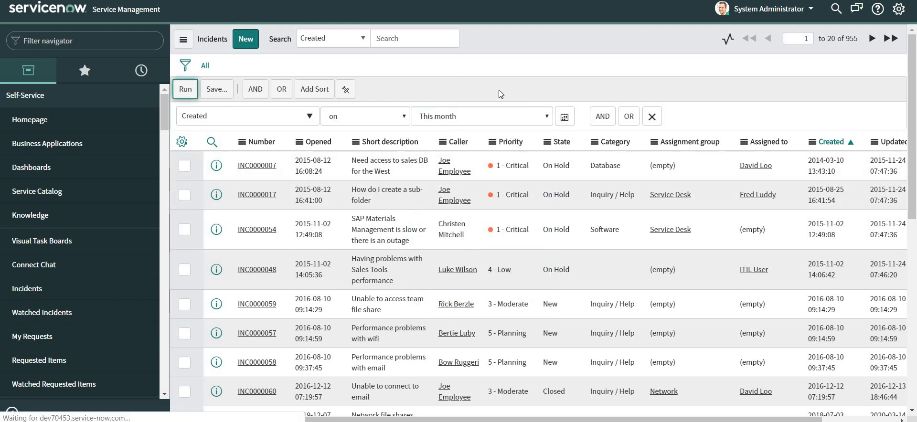
{"action": "left_click", "coordinate": [185, 89]}
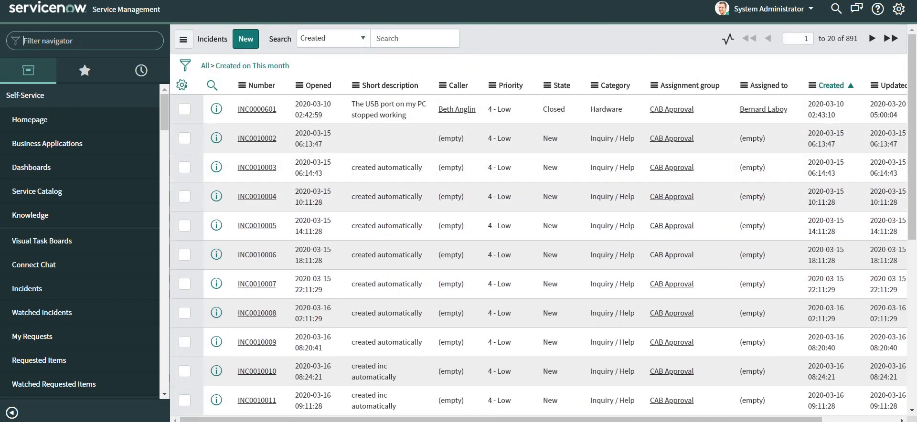
- Bring up the Task SLAs list via the task_sla.LIST navigator command
{"action": "type", "text": "task_sla"}
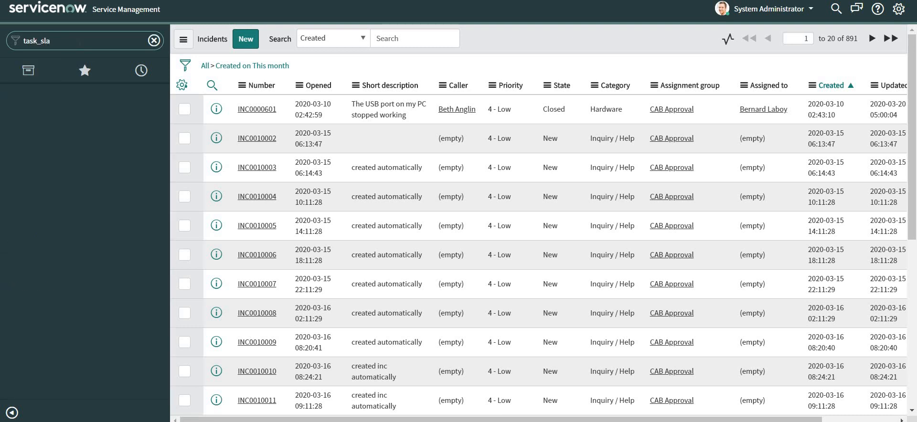
{"action": "type", "text": ".LIST"}
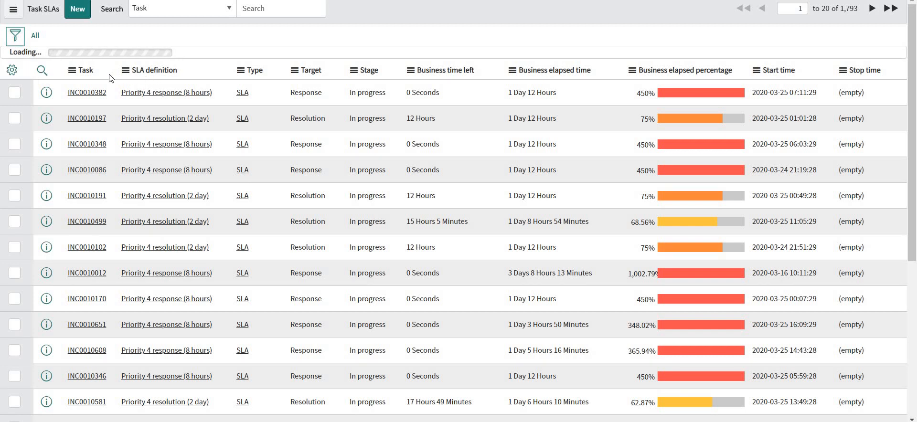
- Filter Task SLAs to related Task fields > Created on This month and run it
{"action": "left_click", "coordinate": [16, 35]}
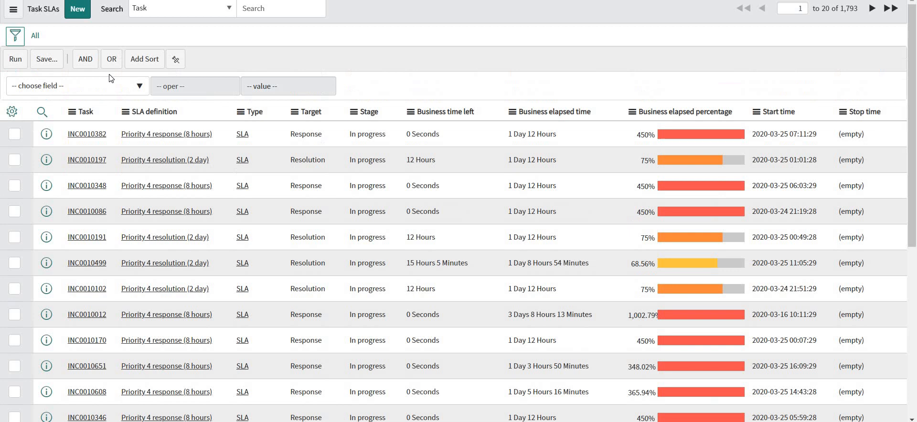
{"action": "left_click", "coordinate": [77, 86]}
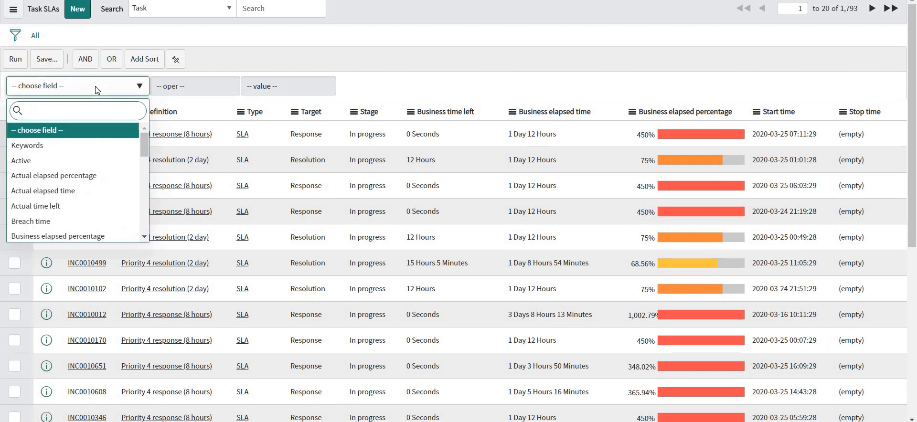
{"action": "type", "text": "task"}
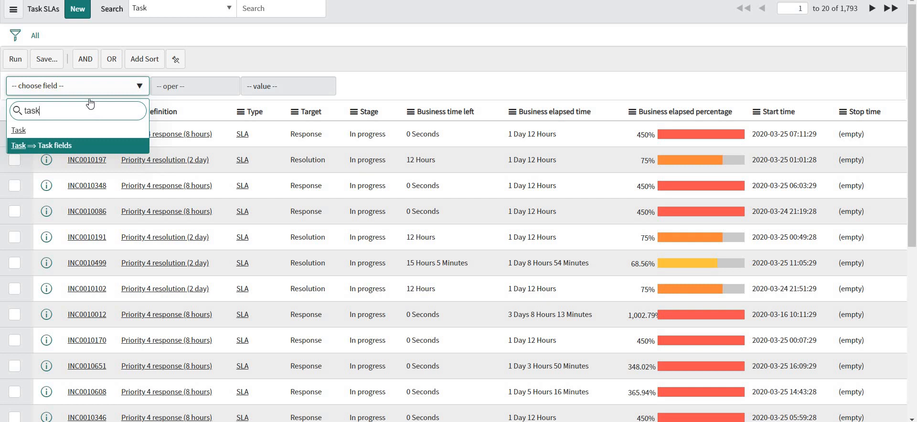
{"action": "left_click", "coordinate": [41, 145]}
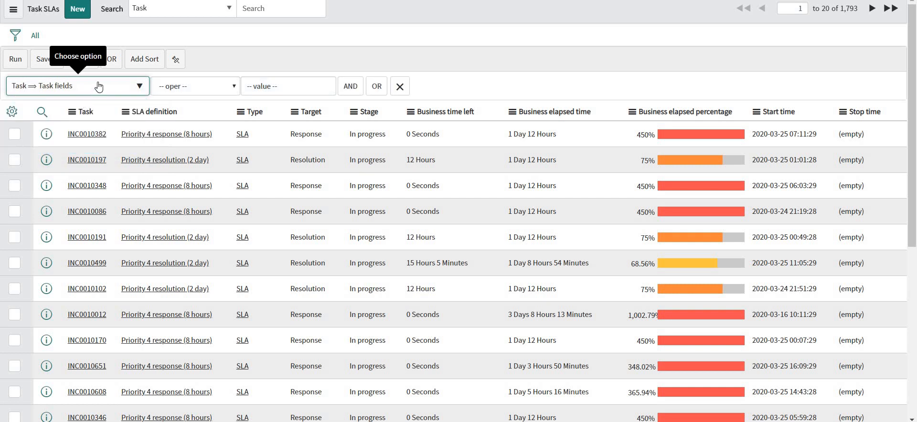
{"action": "left_click", "coordinate": [77, 86]}
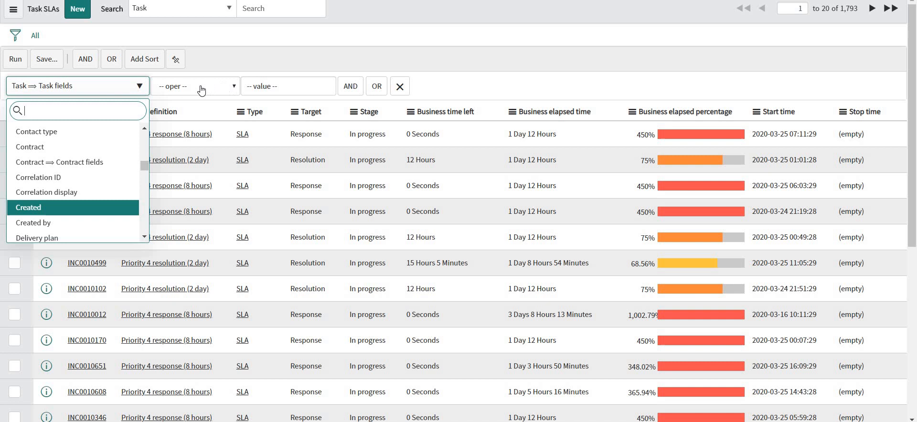
{"action": "left_click", "coordinate": [28, 208]}
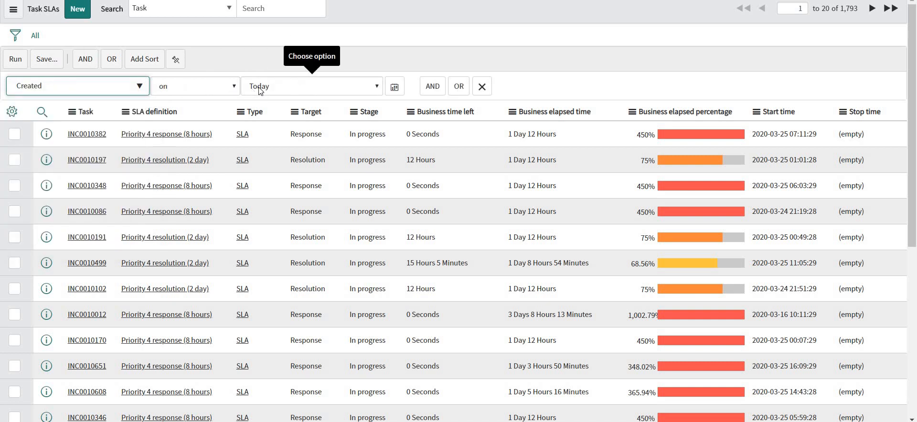
{"action": "left_click", "coordinate": [311, 86]}
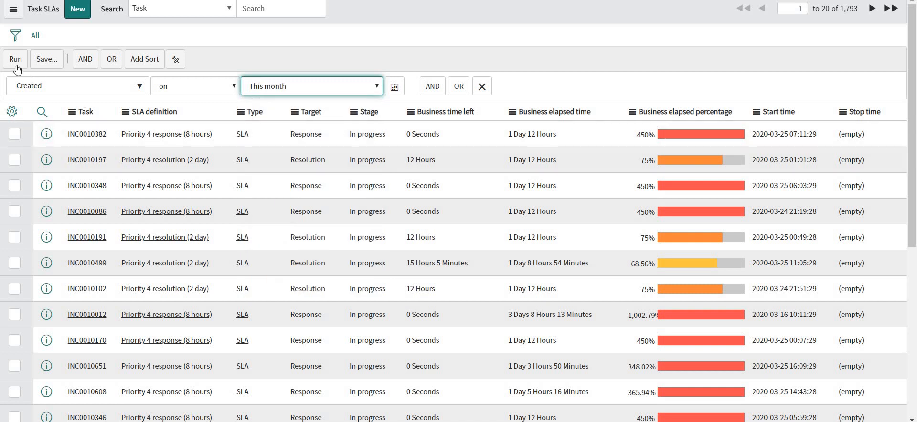
{"action": "left_click", "coordinate": [16, 59]}
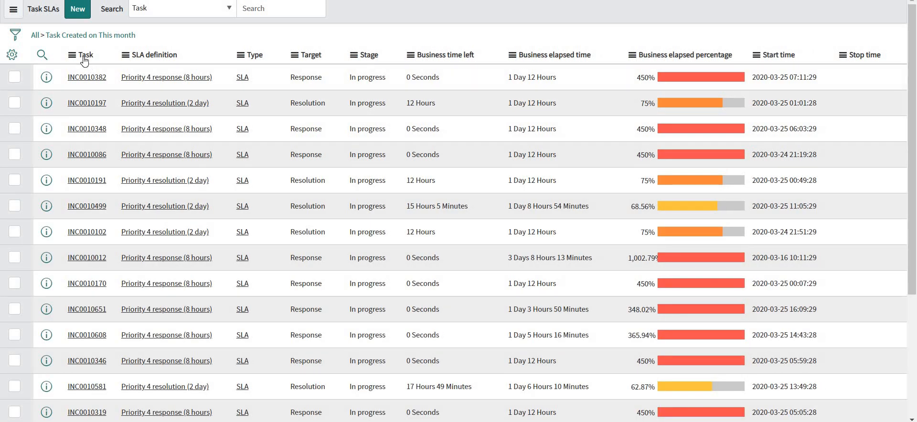
- Group the filtered Task SLA list by the Task column, showing 889 tasks with two SLAs each
{"action": "right_click", "coordinate": [84, 60]}
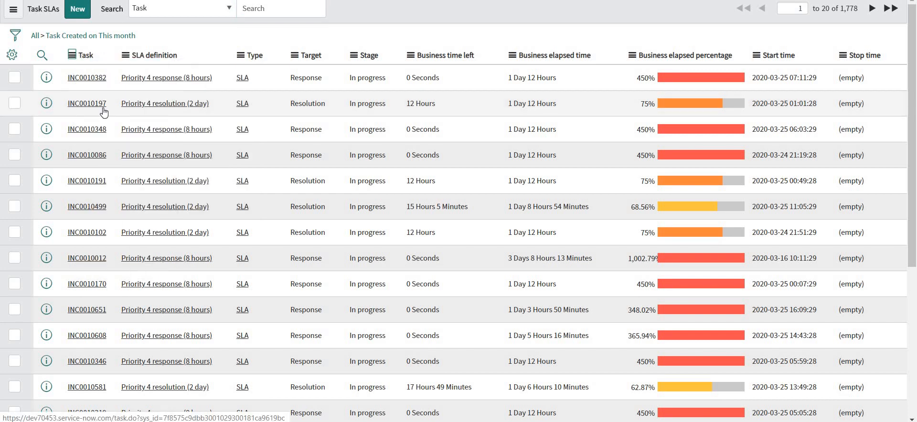
{"action": "mouse_move", "coordinate": [72, 54]}
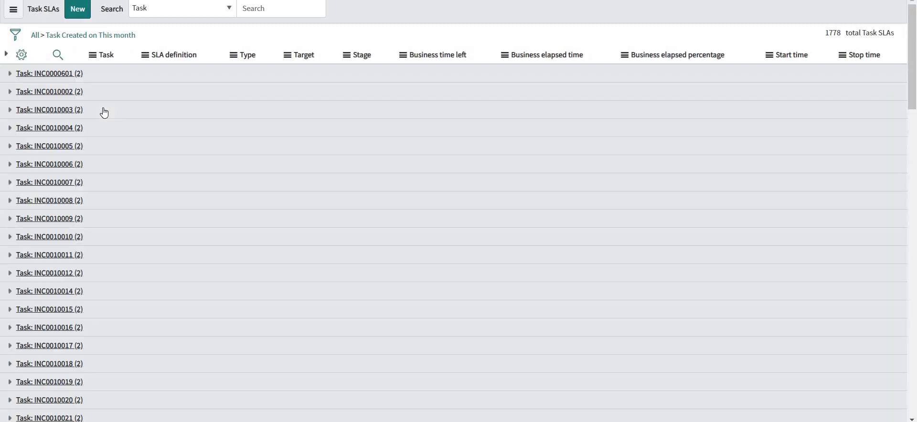
{"action": "left_click", "coordinate": [280, 8]}
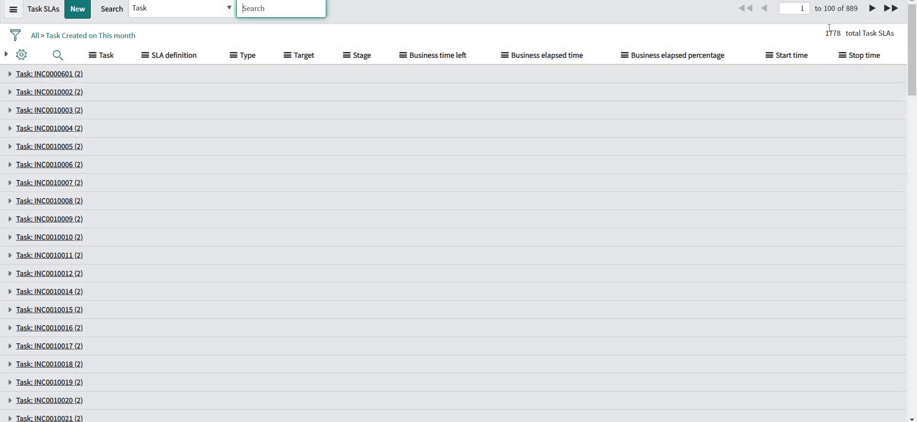
{"action": "mouse_move", "coordinate": [863, 24]}
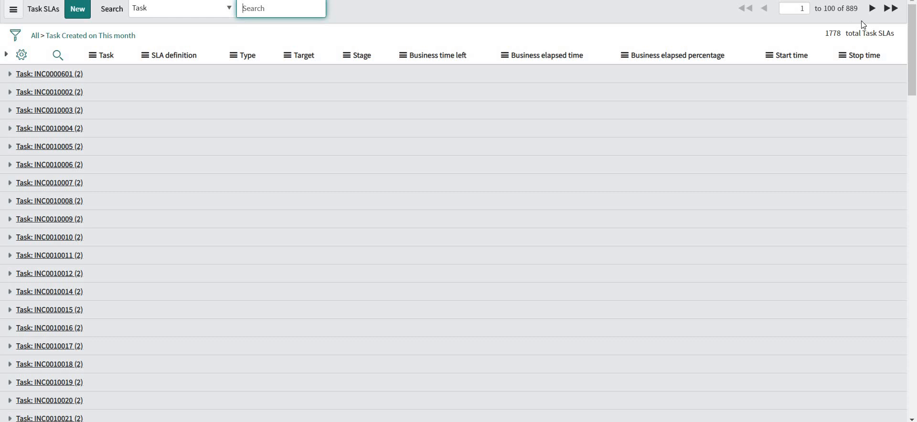
{"action": "mouse_move", "coordinate": [457, 174]}
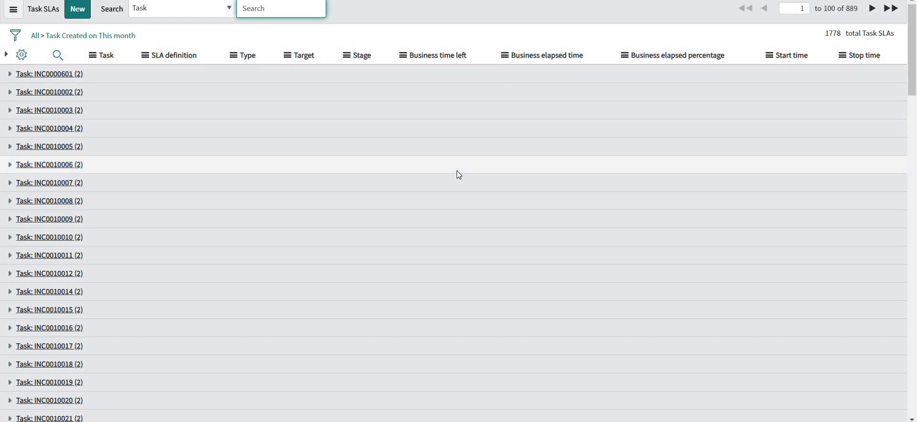
{"action": "mouse_move", "coordinate": [487, 163]}
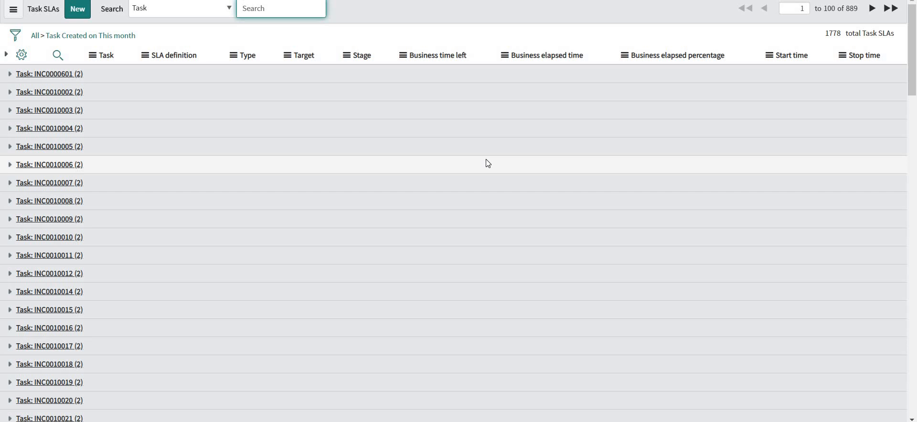
{"action": "mouse_move", "coordinate": [307, 146]}
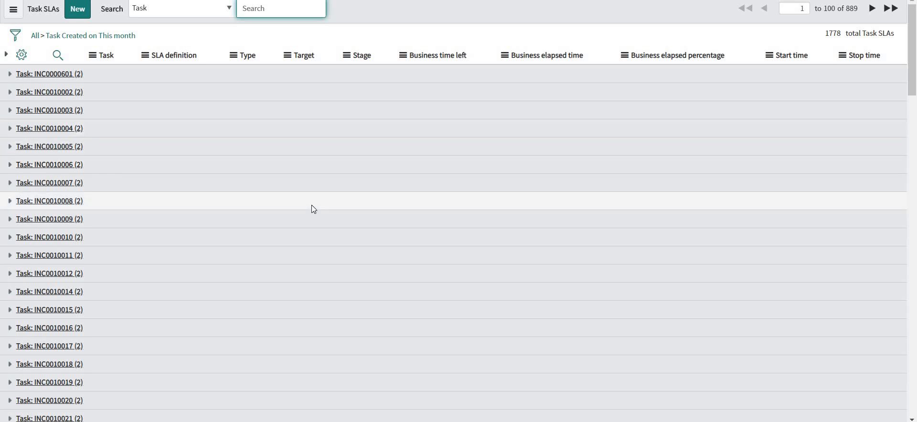
{"action": "mouse_move", "coordinate": [451, 208]}
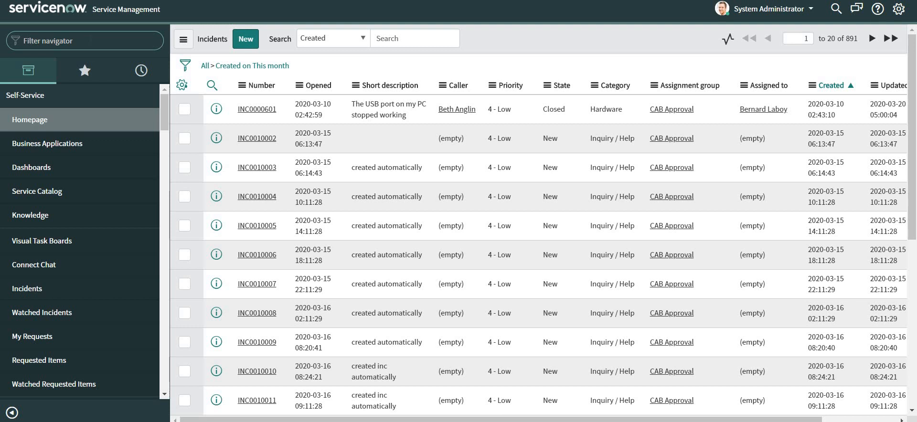
- In Scripts - Background, declare var taskSla = new GlideRecord('task_sla');
{"action": "type", "text": "ba"}
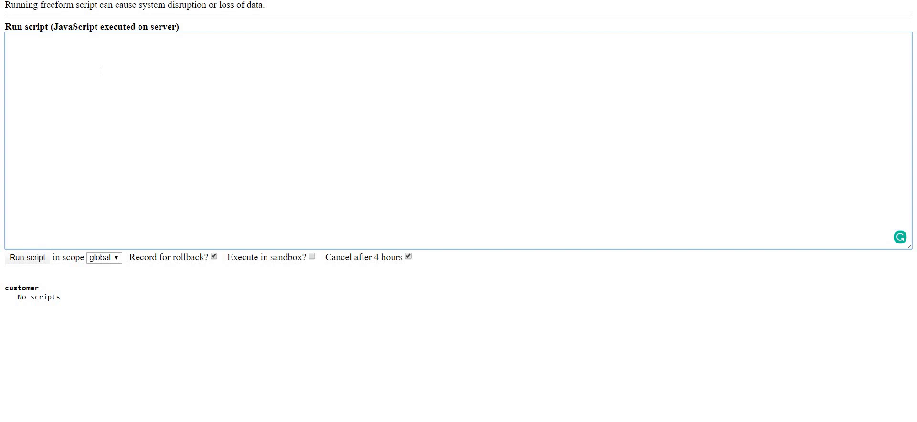
{"action": "type", "text": "var"}
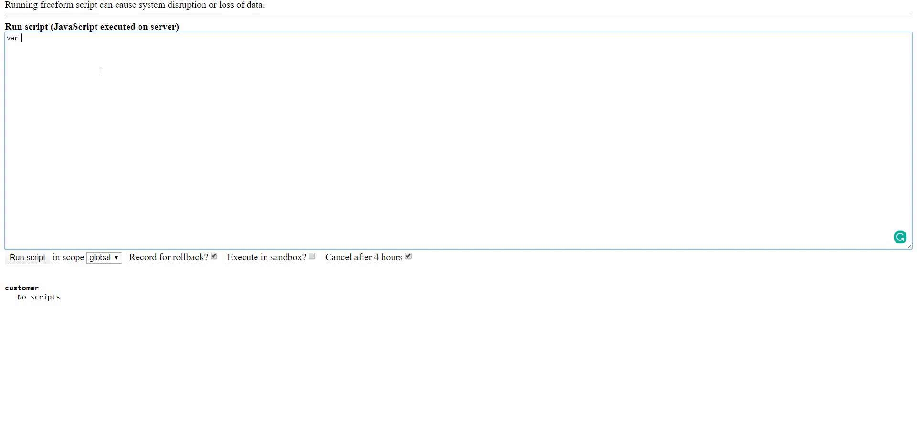
{"action": "type", "text": "taskS1"}
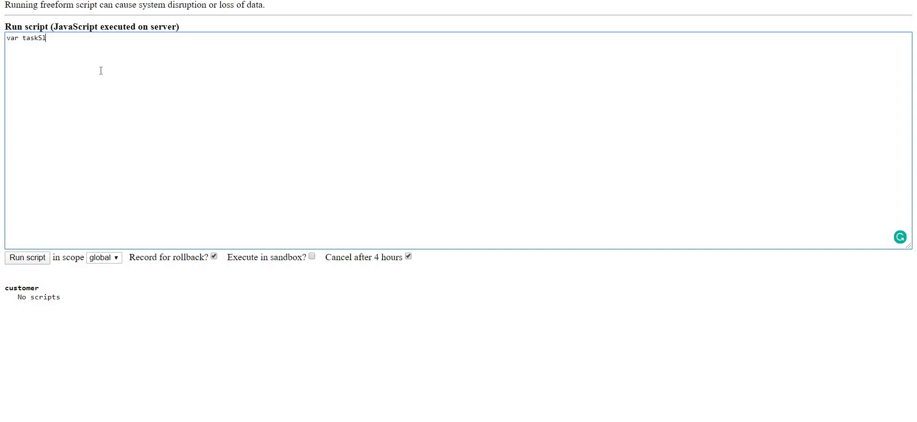
{"action": "type", "text": "a = new GlideRe"}
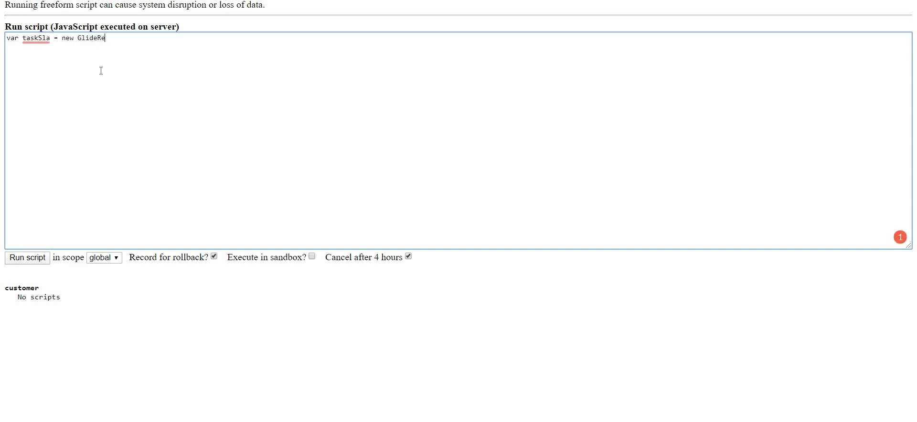
{"action": "type", "text": "cord("}
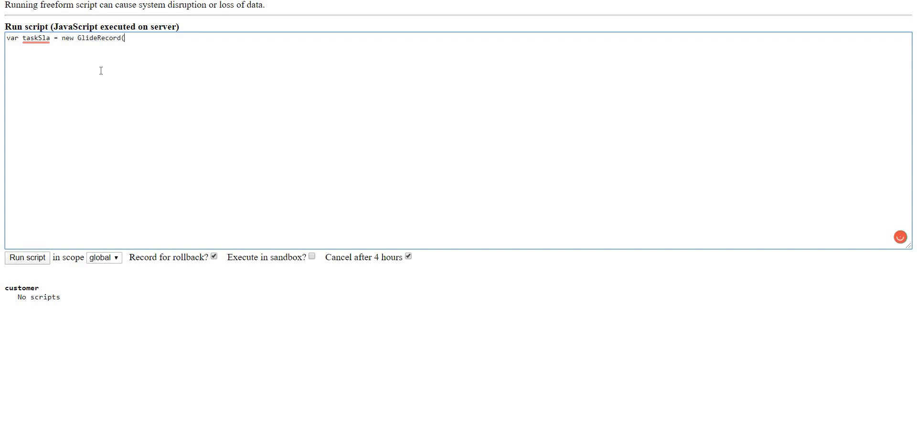
{"action": "type", "text": "'task_sla"}
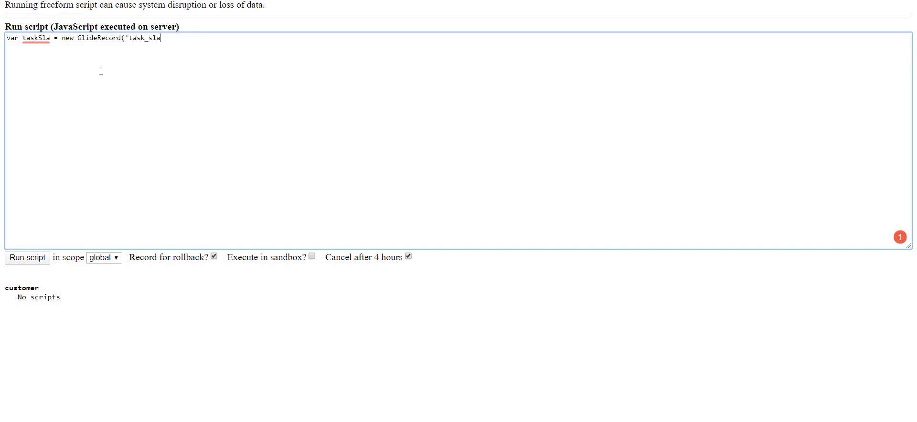
{"action": "type", "text": "');"}
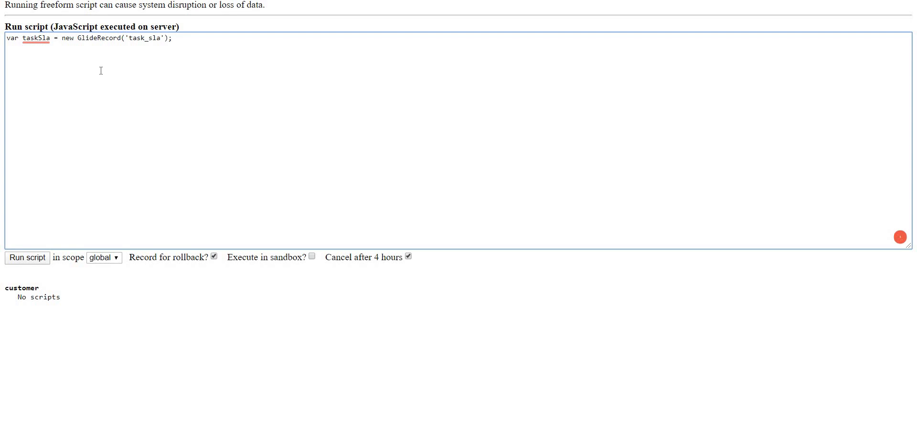
- Add taskSla.addEncodedQuery('') and copy the Task SLA list's this-month filter as a query
{"action": "type", "text": "taskSla.add"}
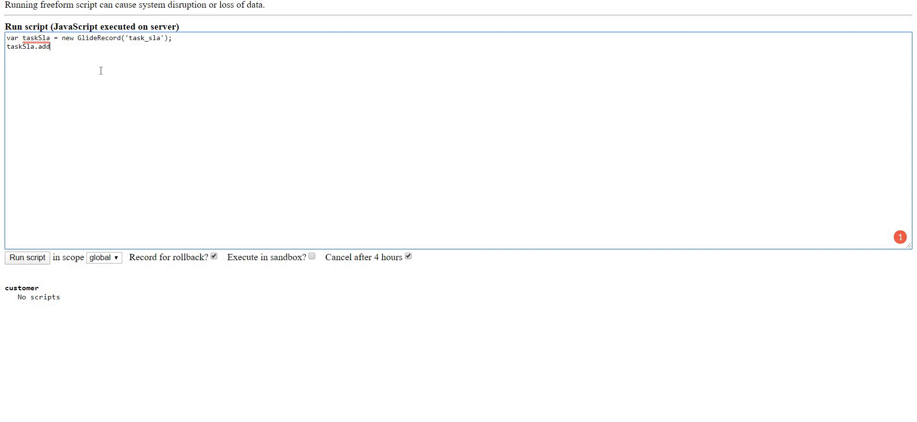
{"action": "type", "text": "Encod"}
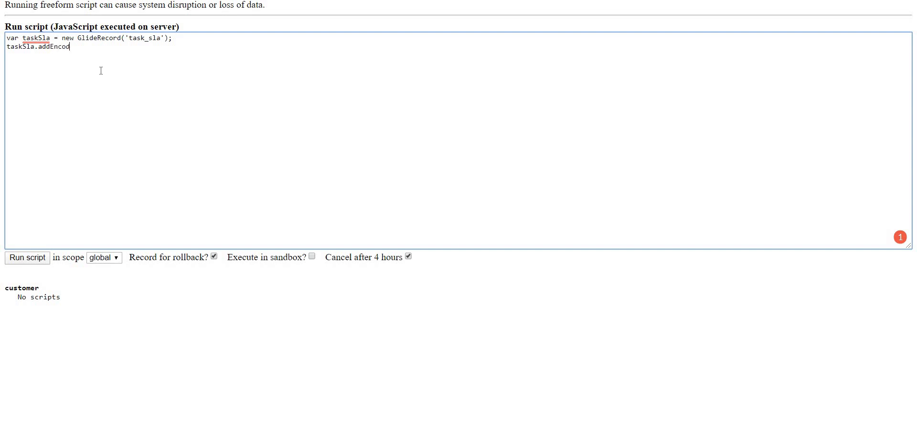
{"action": "type", "text": "edQuery('"}
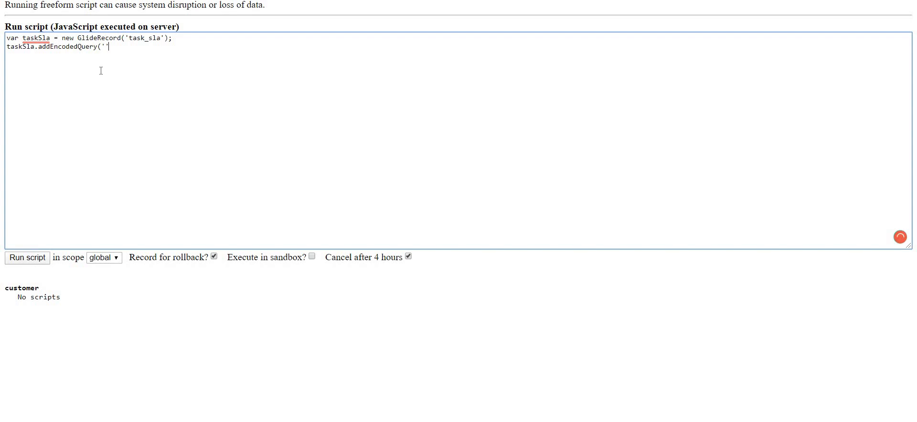
{"action": "type", "text": ");"}
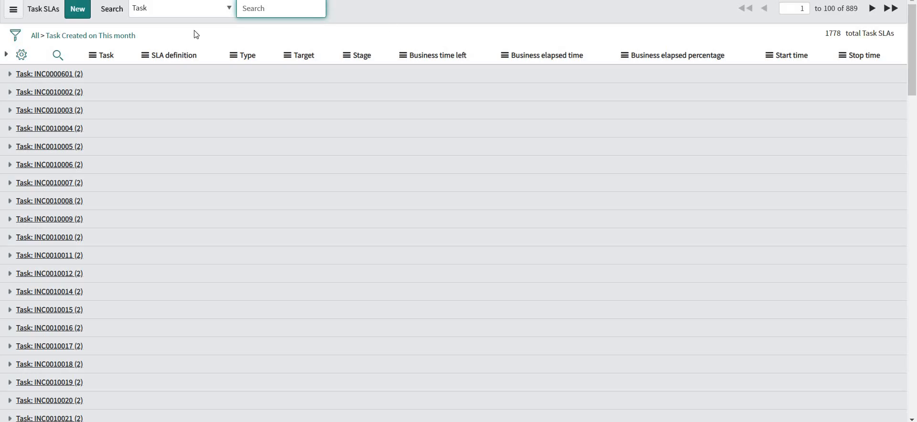
{"action": "right_click", "coordinate": [90, 35]}
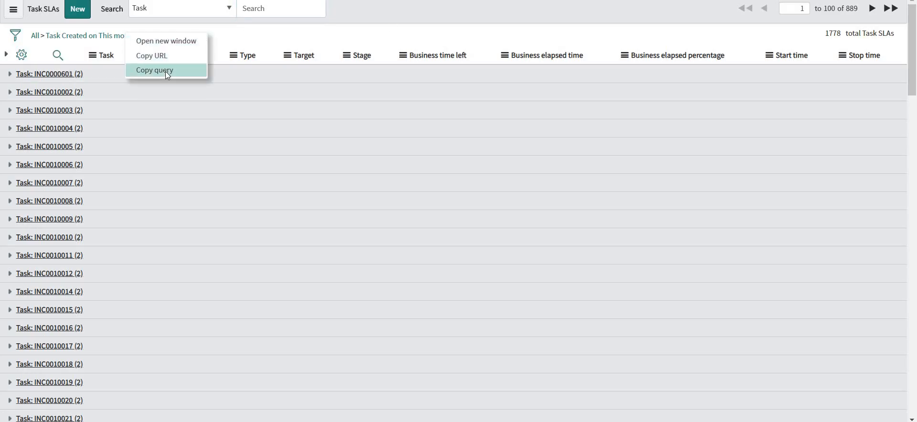
{"action": "left_click", "coordinate": [154, 70]}
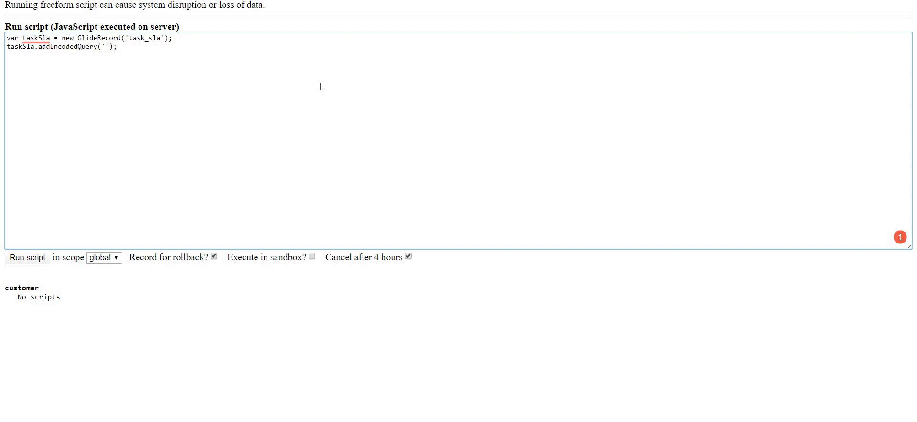
- Paste the task created-this-month query, add taskSla.query(); and a while(taskSla.next()){ loop
{"action": "type", "text": "task.sys_created_onONThis month@javascript:gs.beginningOfThisMonth()@javascript:gs.endOfThisMonth()"}
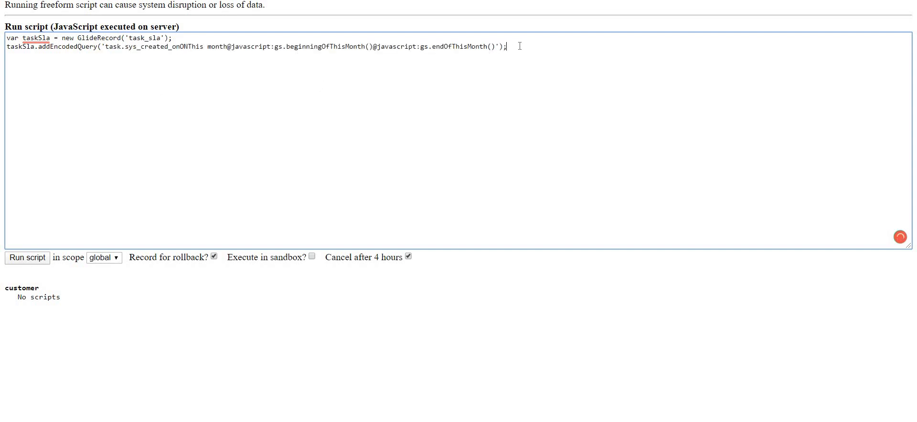
{"action": "type", "text": "task"}
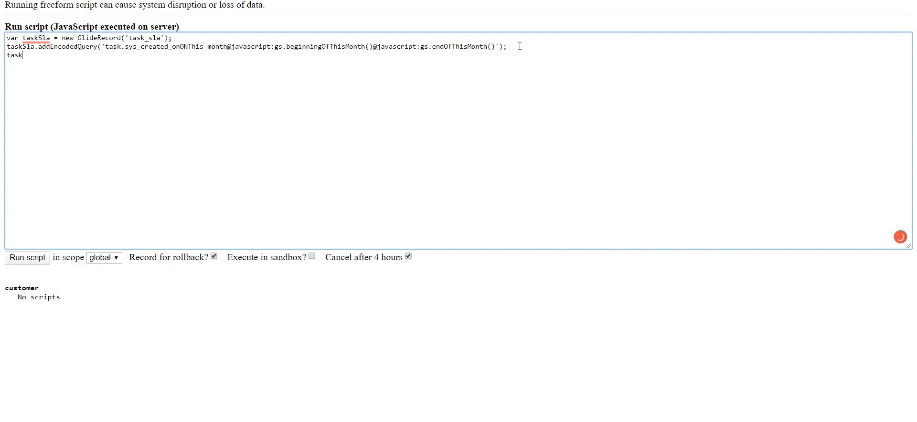
{"action": "type", "text": "Sla."}
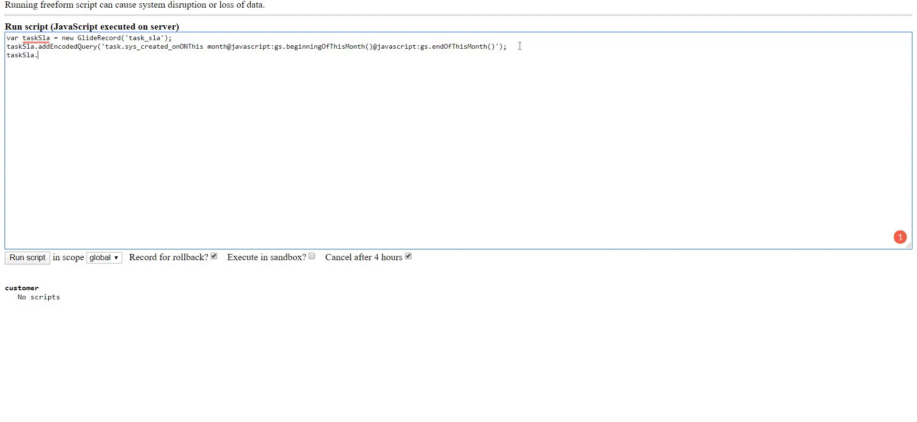
{"action": "type", "text": "query();"}
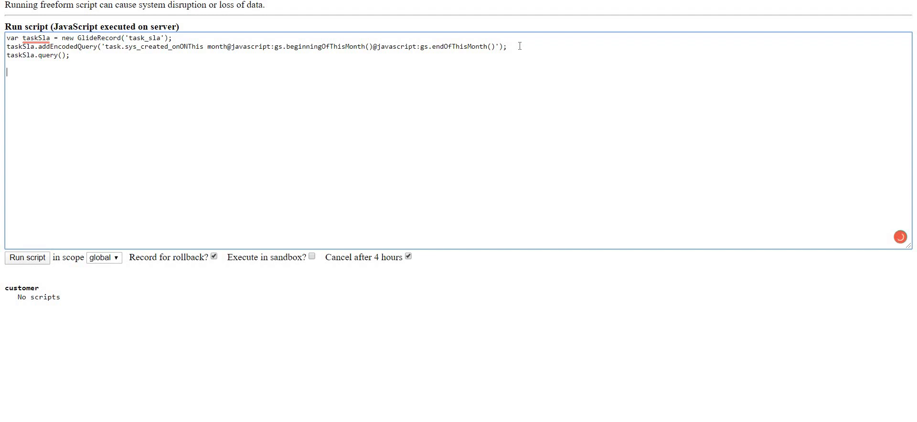
{"action": "type", "text": "while"}
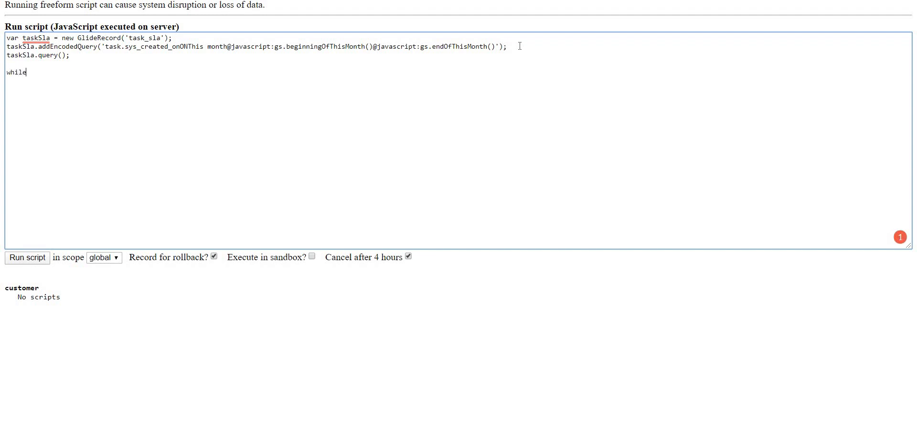
{"action": "type", "text": "(taskSla.n"}
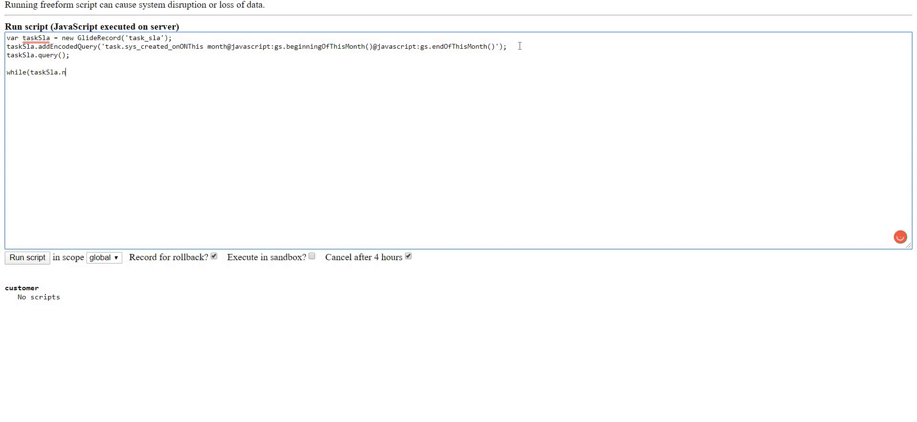
{"action": "type", "text": "ext("}
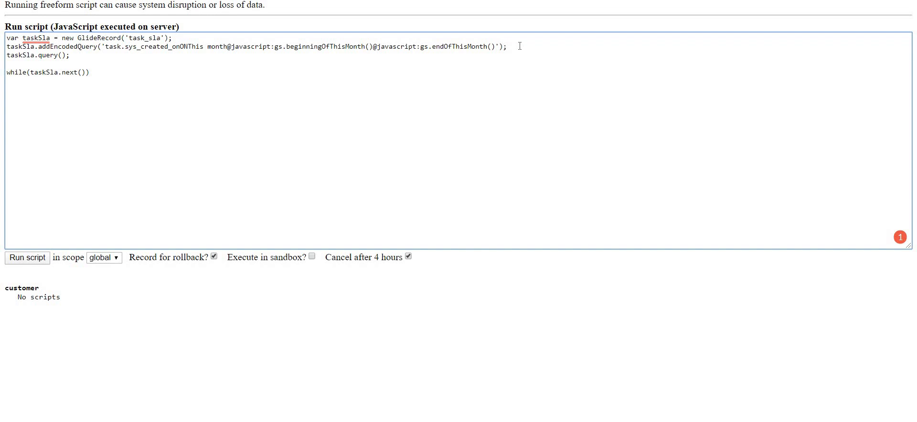
{"action": "type", "text": "{"}
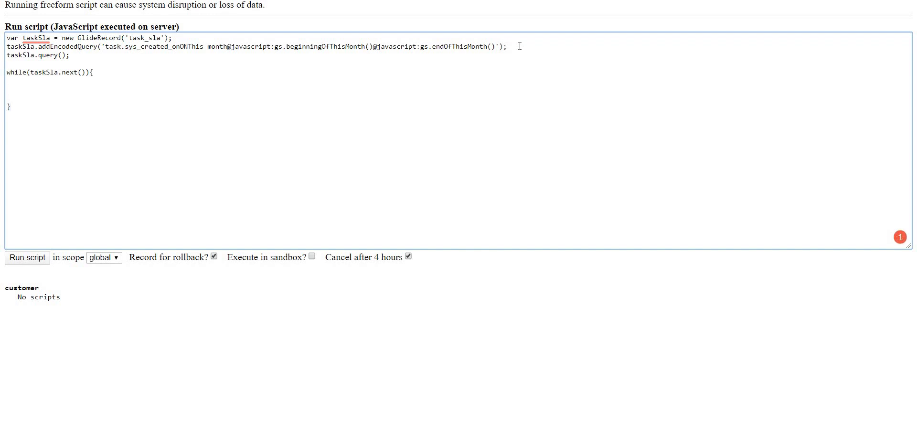
- Declare an empty string var records = ''; above the loop
{"action": "type", "text": "var"}
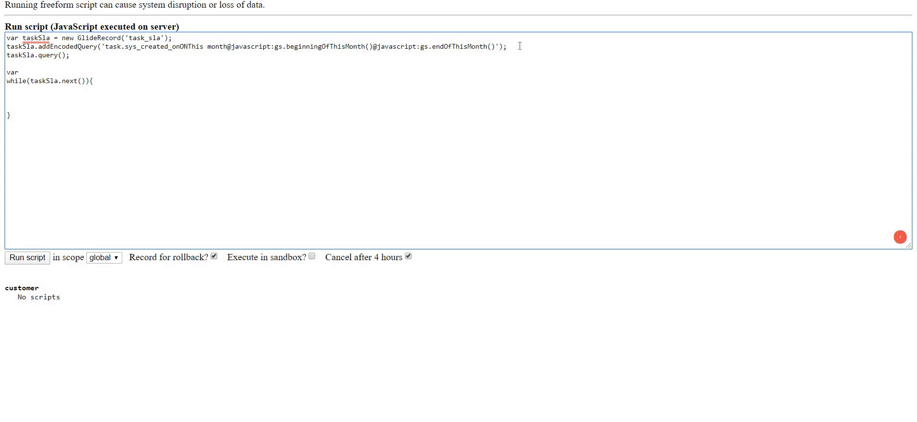
{"action": "type", "text": "recor"}
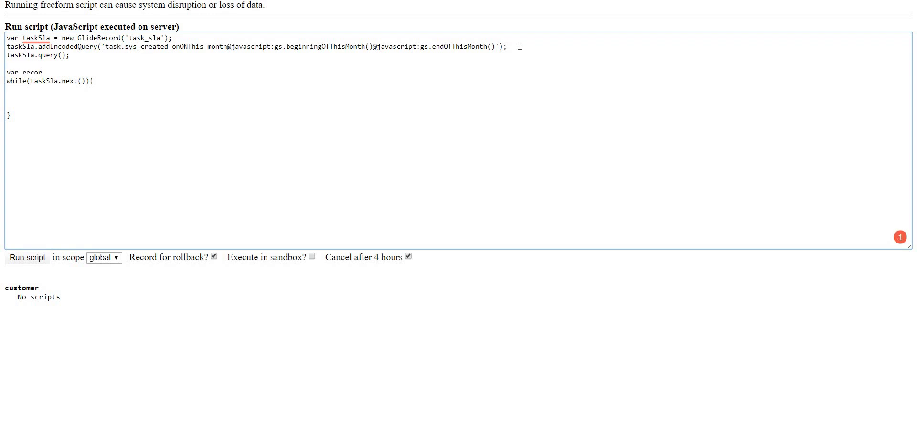
{"action": "type", "text": "ds"}
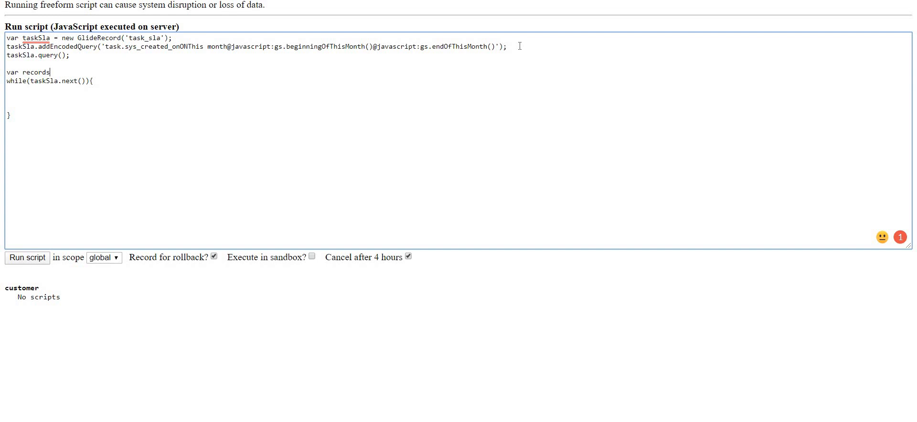
{"action": "type", "text": "= '';"}
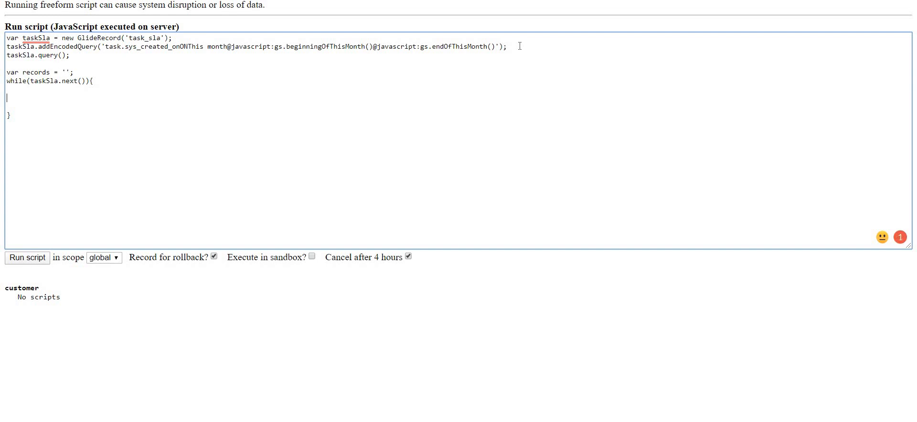
- Inside the loop append records += ','+taskSla.task.number;
{"action": "type", "text": "records +"}
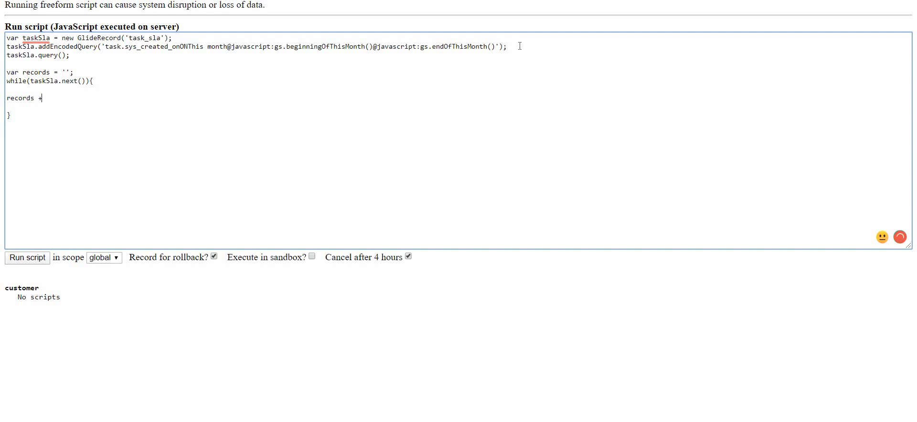
{"action": "type", "text": "="}
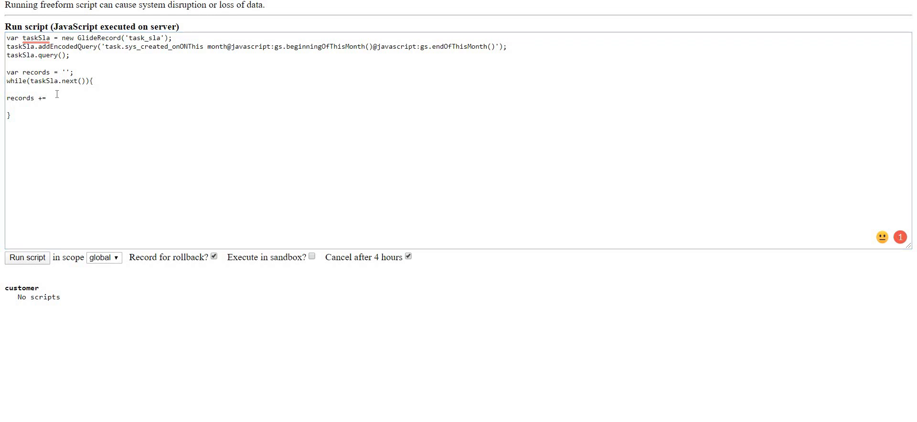
{"action": "left_click", "coordinate": [55, 98]}
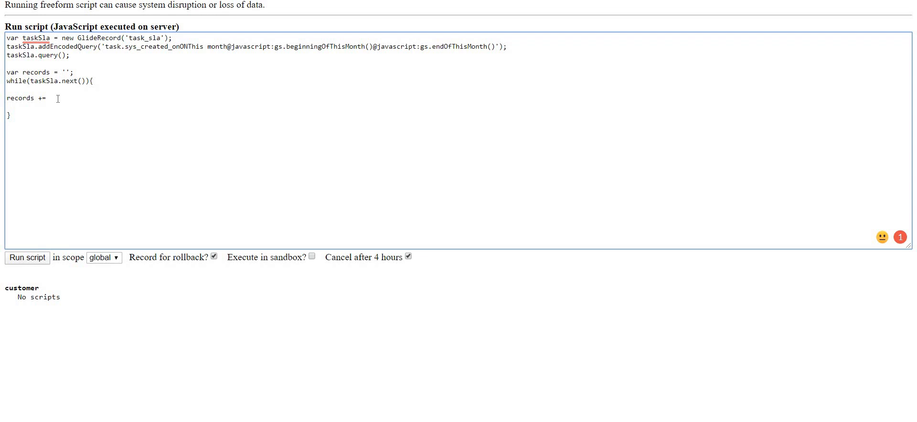
{"action": "type", "text": "tas"}
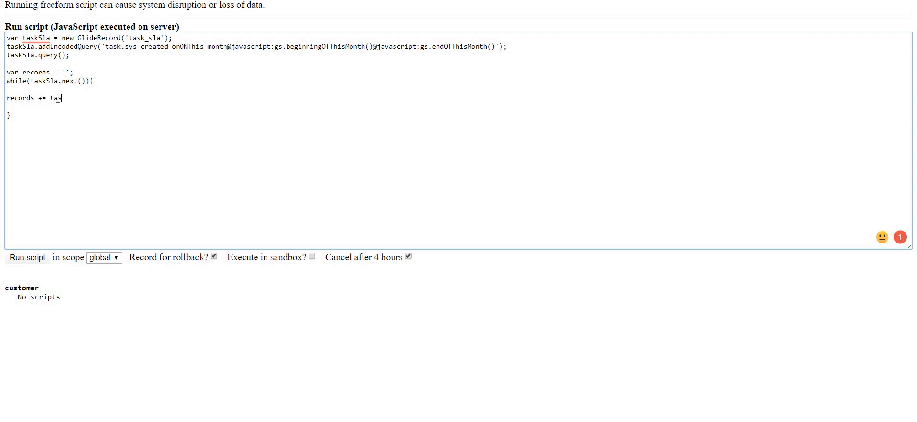
{"action": "type", "text": "skSla"}
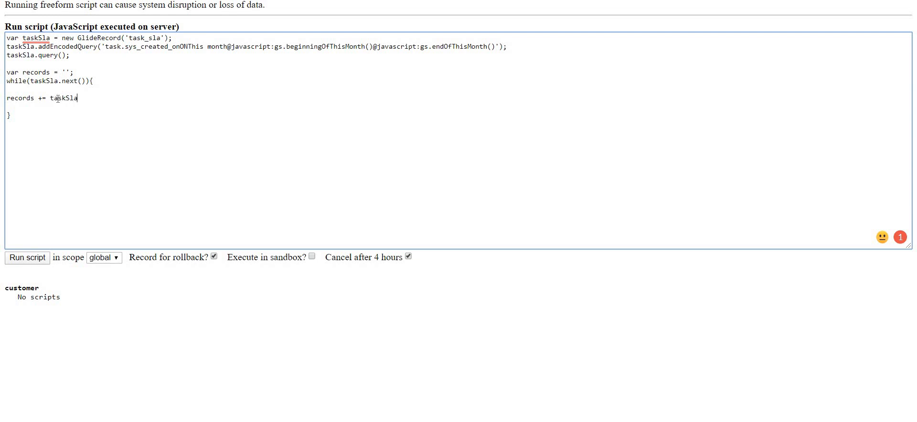
{"action": "type", "text": ".task."}
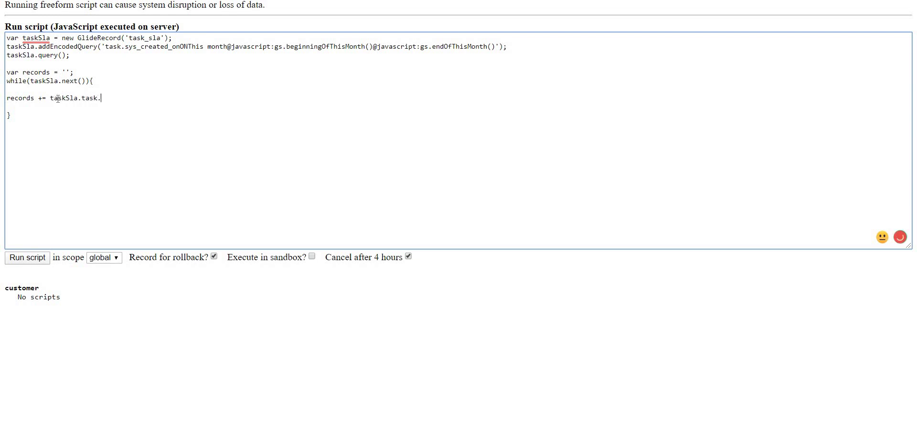
{"action": "type", "text": "number"}
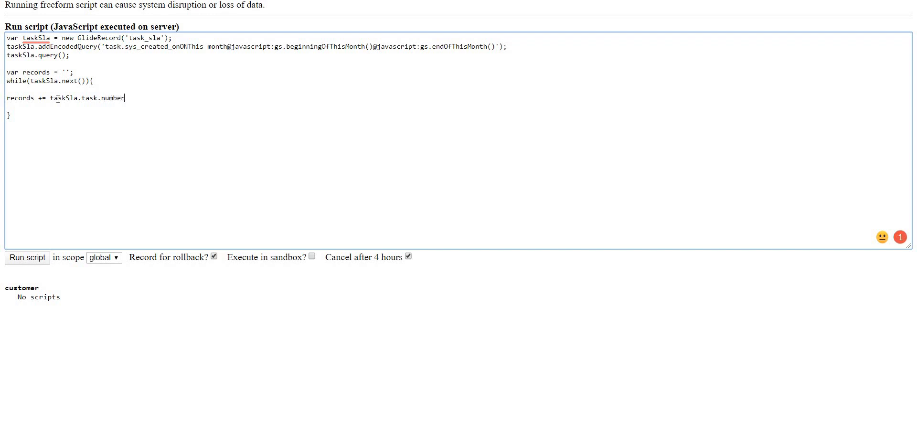
{"action": "type", "text": ";"}
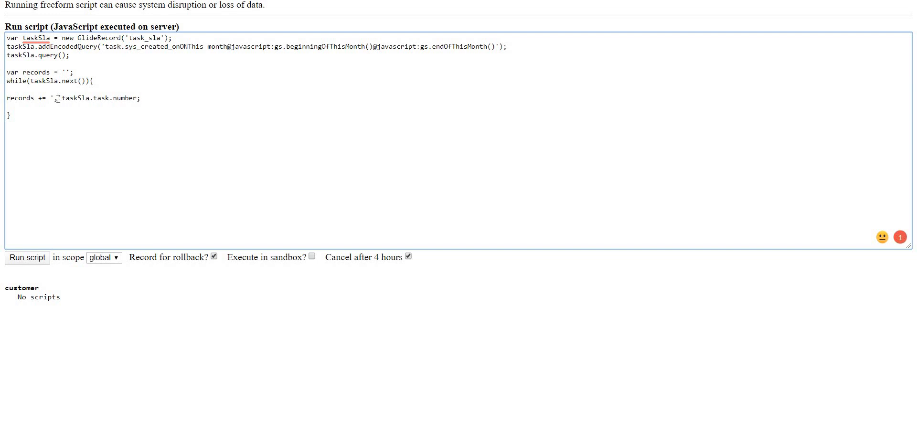
{"action": "type", "text": "+"}
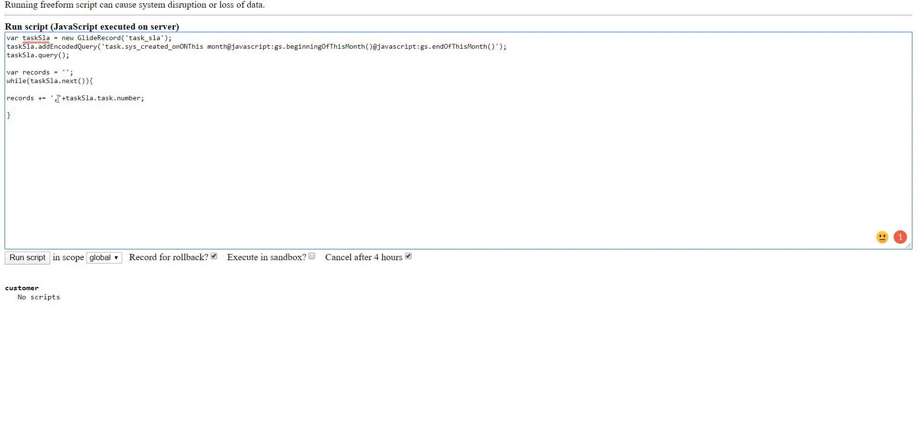
{"action": "type", "text": "var"}
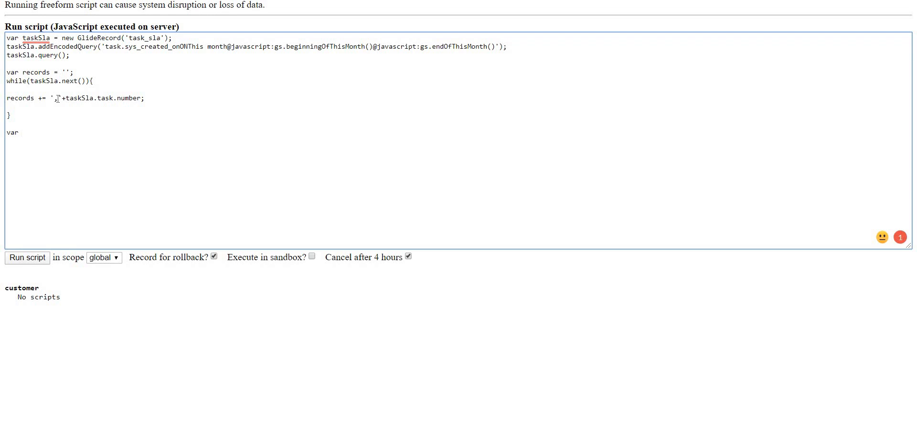
- Declare var inc = new GlideRecord('incident');
{"action": "type", "text": "inc ="}
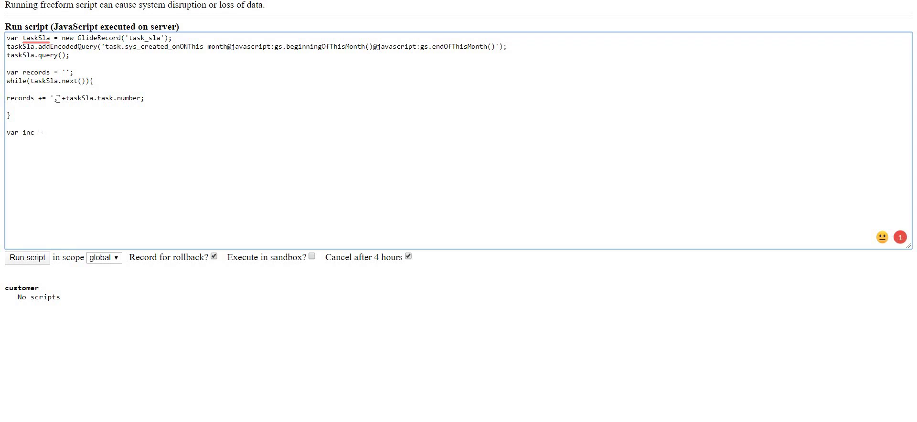
{"action": "type", "text": "new GlideRecor"}
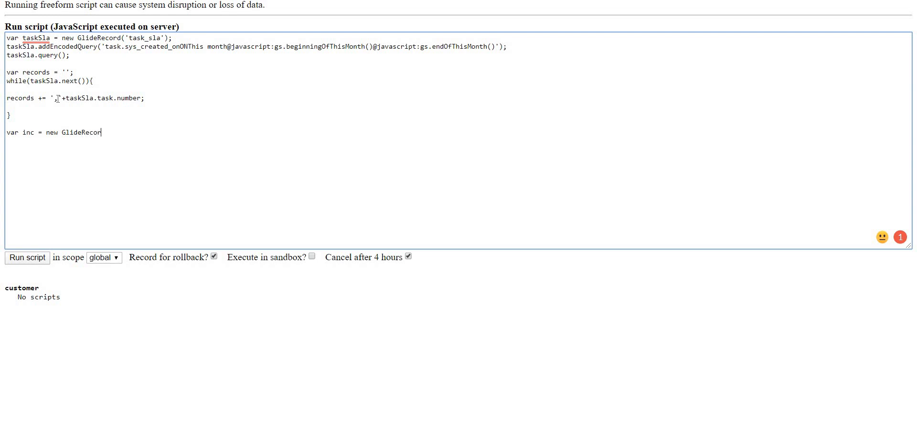
{"action": "type", "text": "d('"}
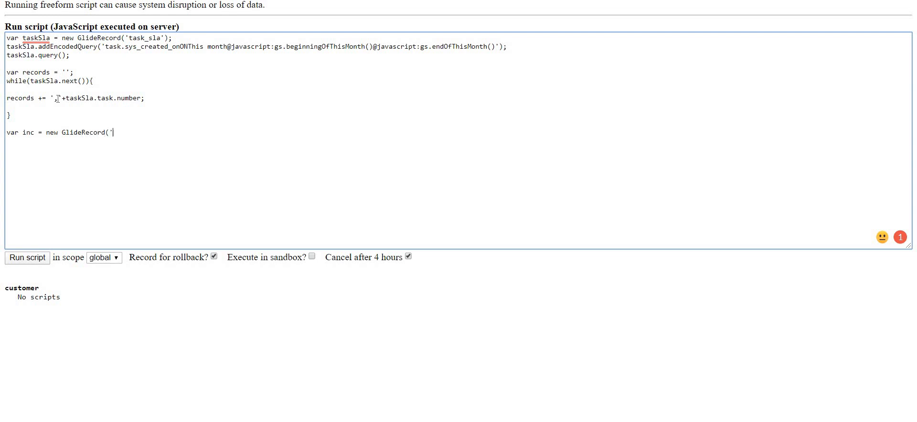
{"action": "type", "text": "incident"}
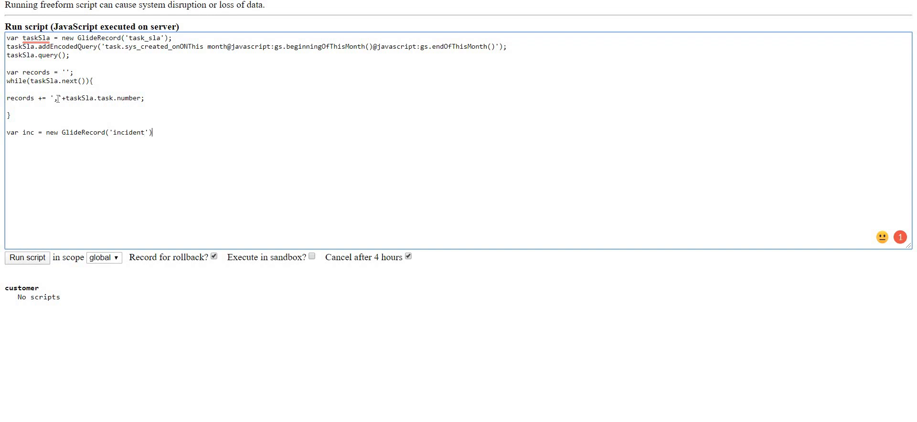
{"action": "type", "text": ";"}
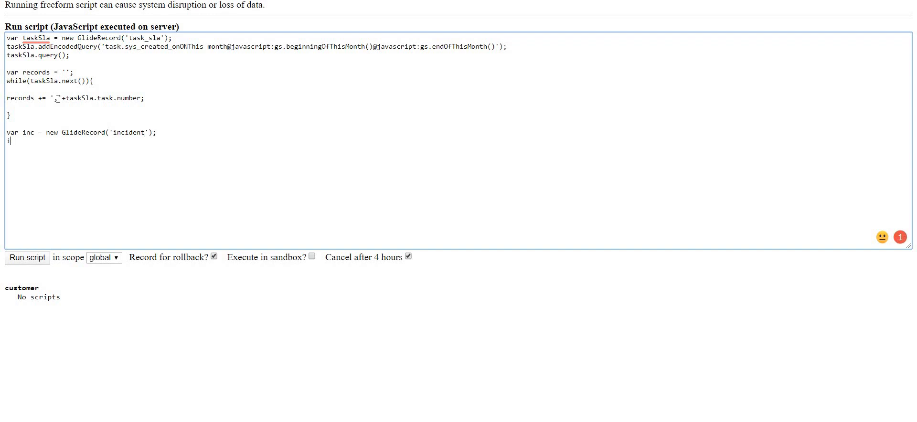
- Add inc.addEncodedQuery with the pasted this-month created filter, then inc.query();
{"action": "type", "text": "nc.addEncoded"}
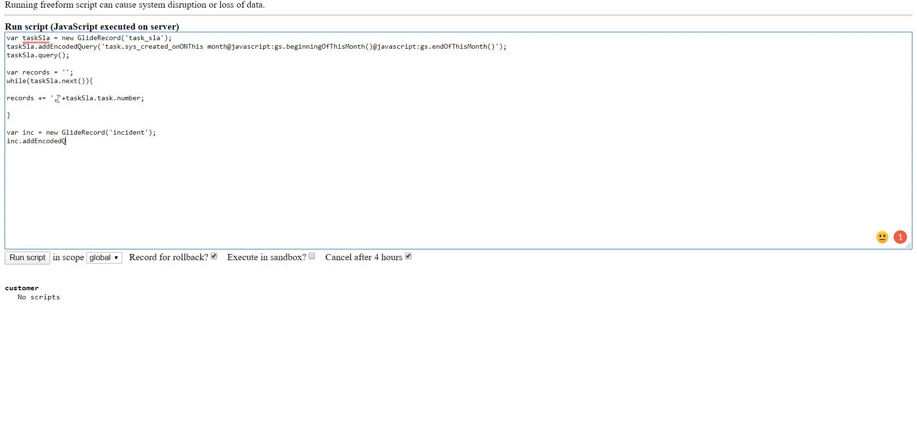
{"action": "type", "text": "Query("}
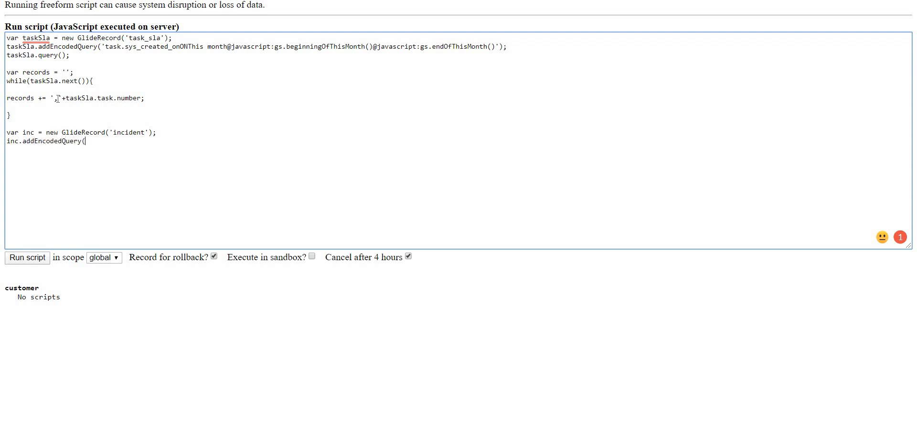
{"action": "type", "text": "'"}
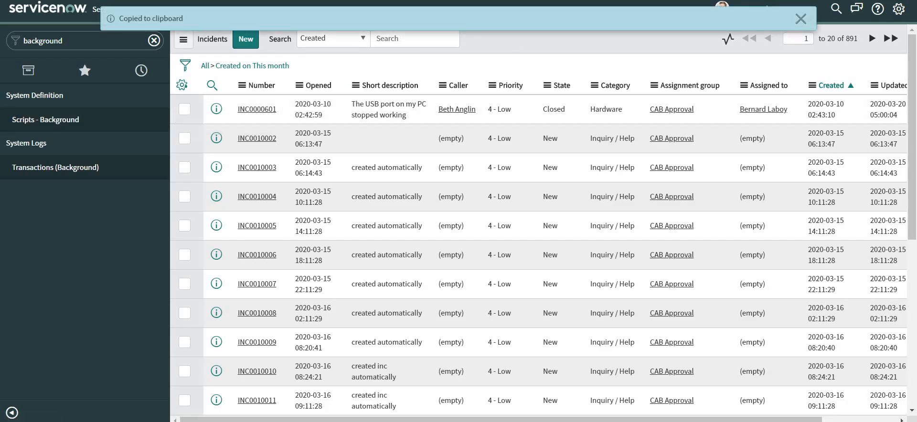
{"action": "left_click", "coordinate": [46, 120]}
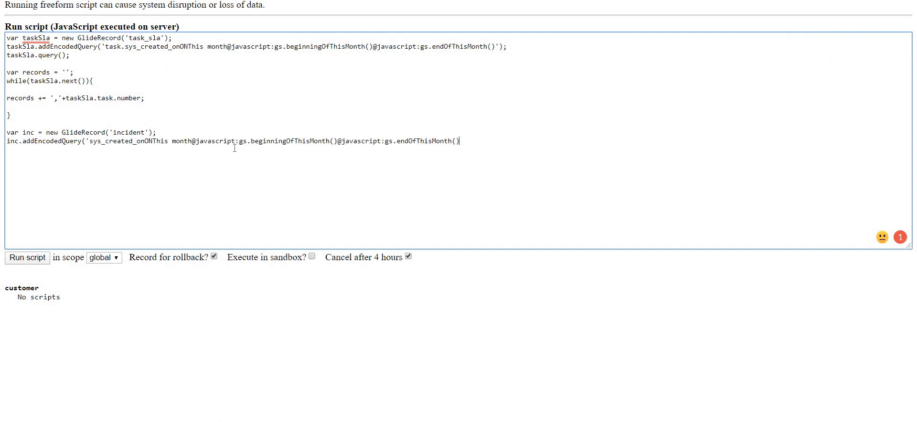
{"action": "type", "text": "');"}
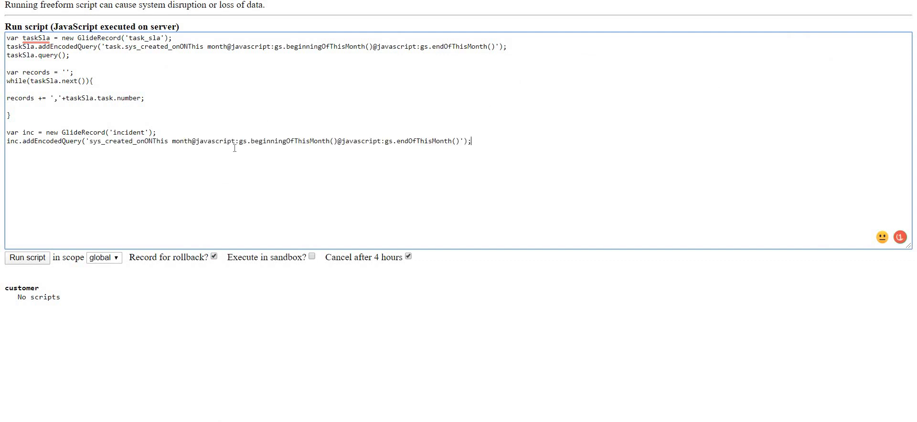
{"action": "type", "text": "inc"}
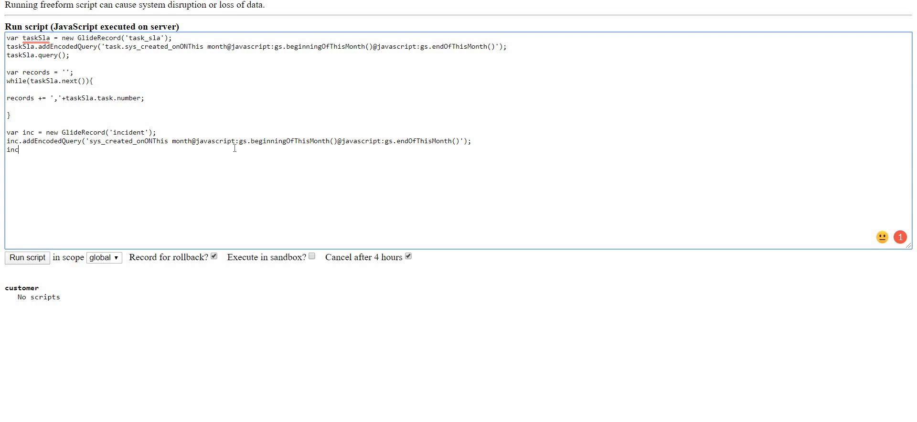
{"action": "type", "text": "."}
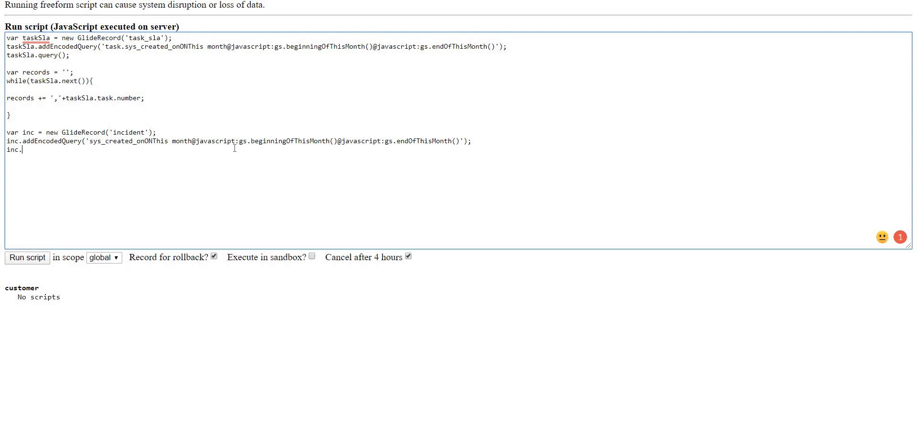
{"action": "type", "text": "query();"}
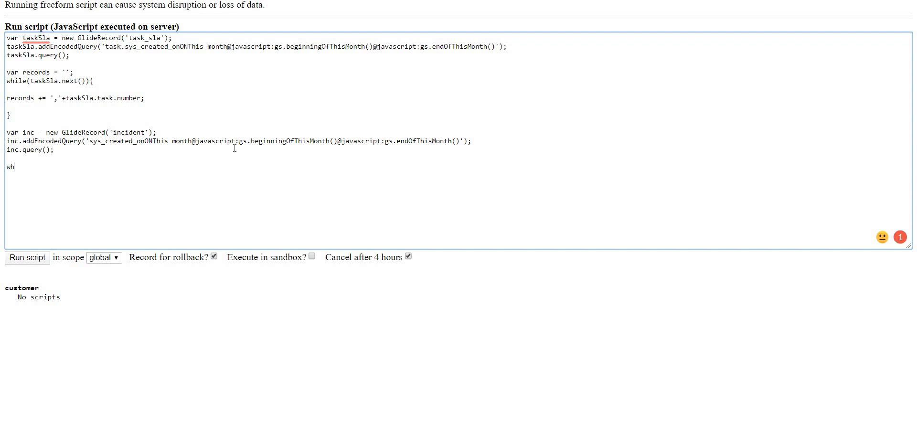
- Add a while(inc.next()) loop containing if(!records.contains(inc.number)){
{"action": "type", "text": "ile("}
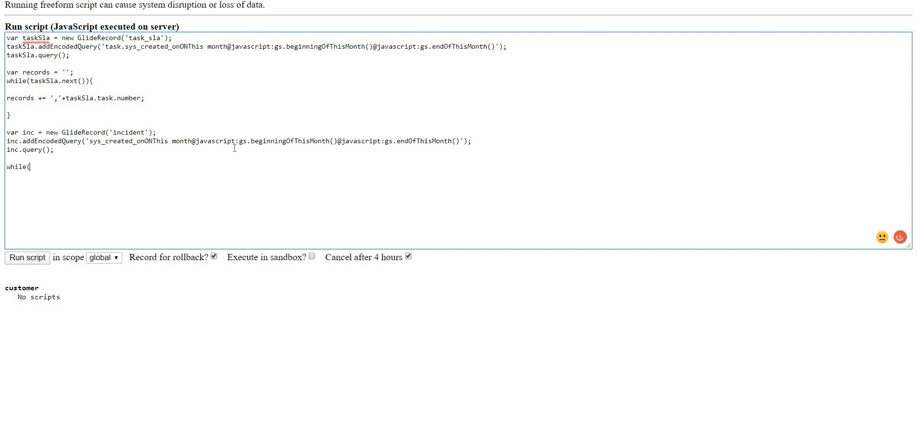
{"action": "type", "text": "inc.next"}
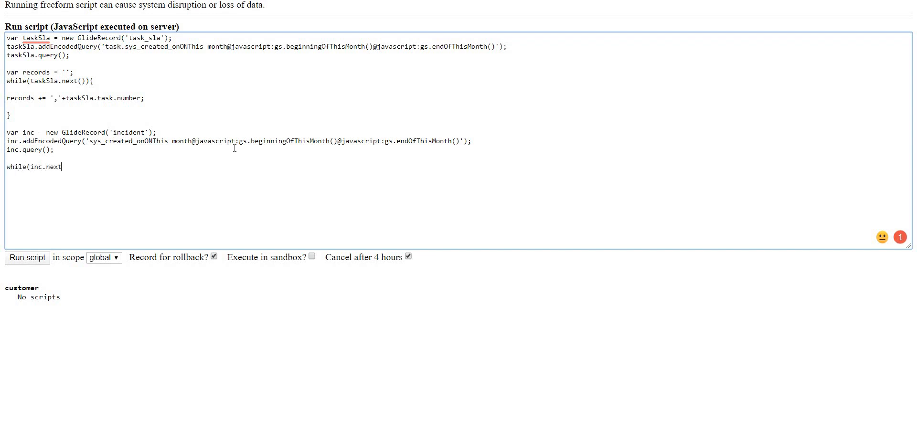
{"action": "type", "text": ")){"}
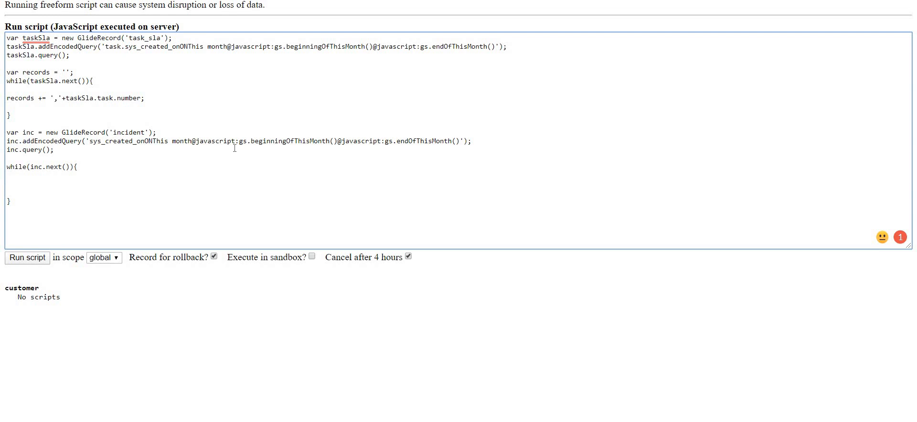
{"action": "type", "text": "if("}
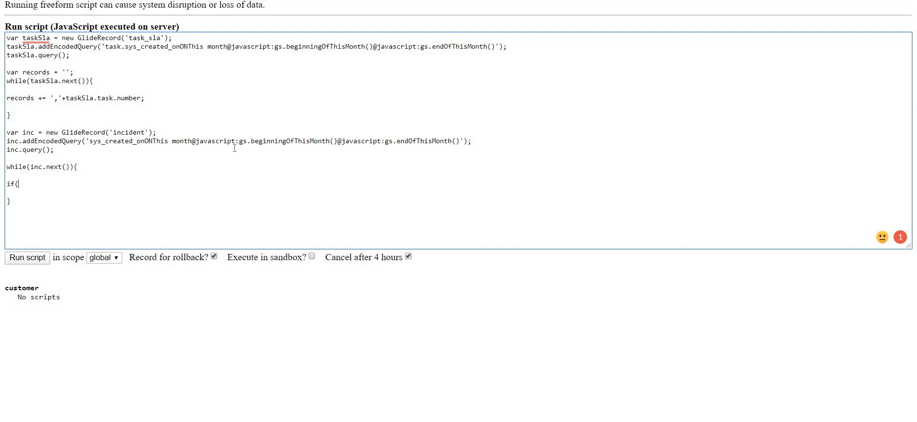
{"action": "type", "text": "records.con"}
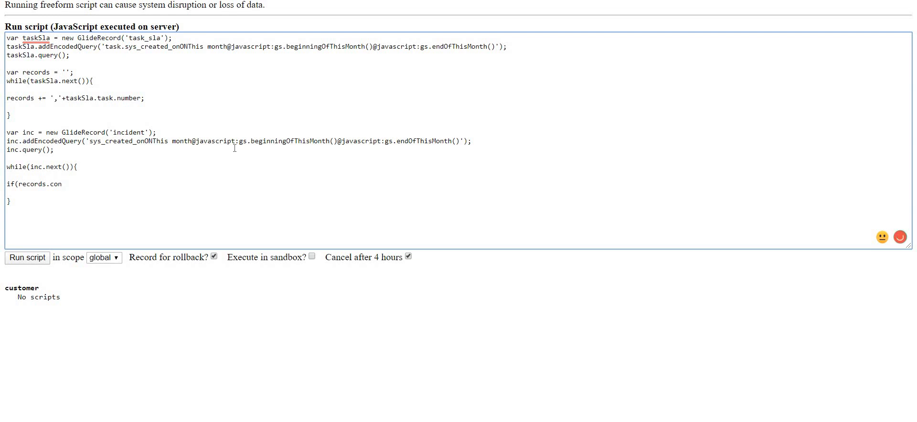
{"action": "type", "text": "tains())"}
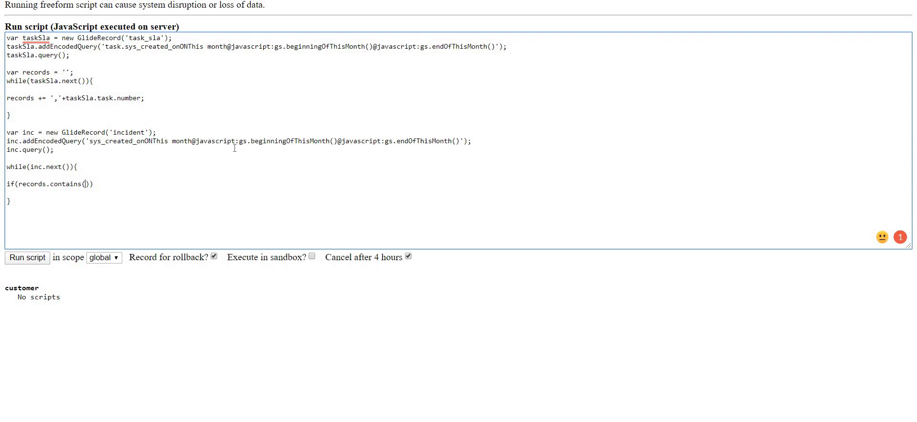
{"action": "type", "text": "inc"}
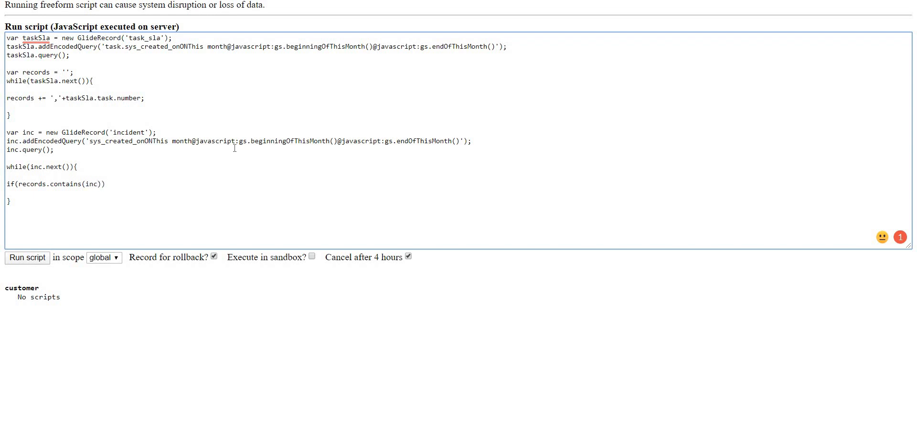
{"action": "type", "text": ".numbe"}
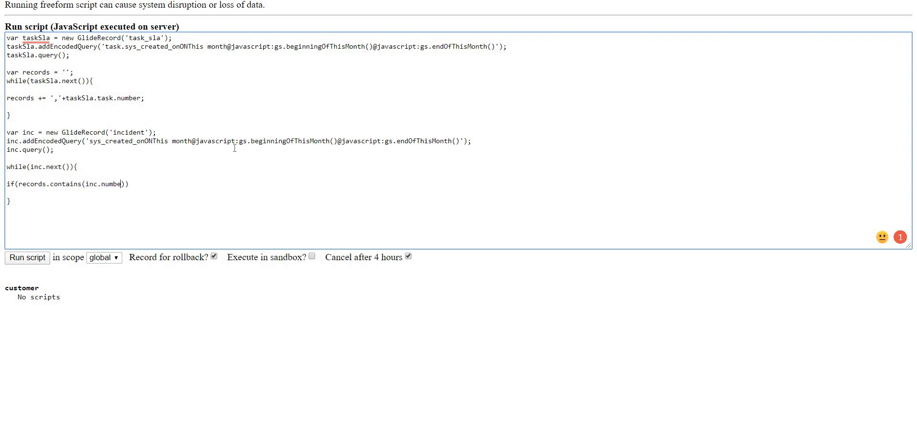
{"action": "type", "text": "r"}
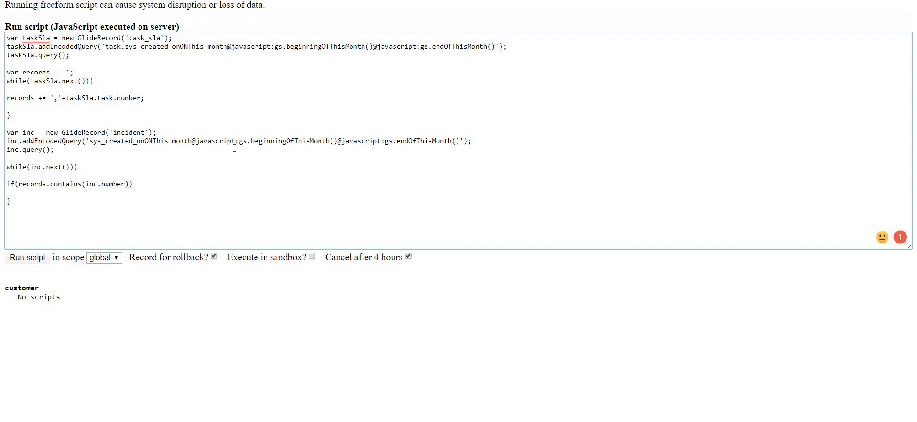
{"action": "type", "text": "{"}
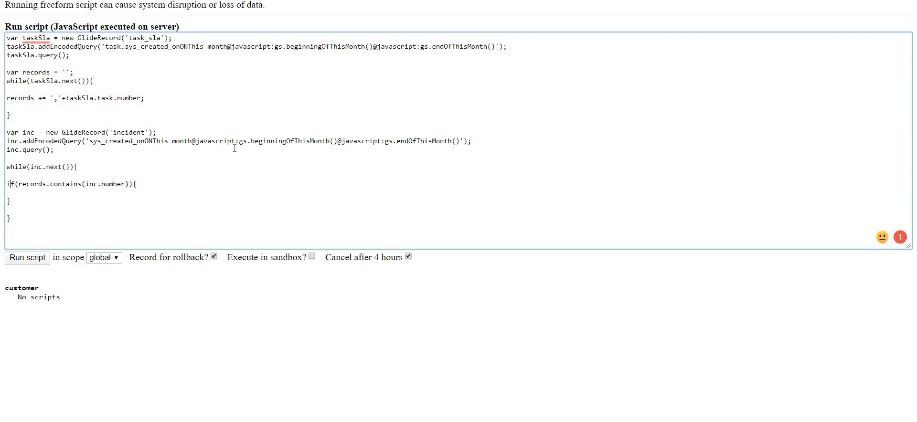
{"action": "type", "text": "!"}
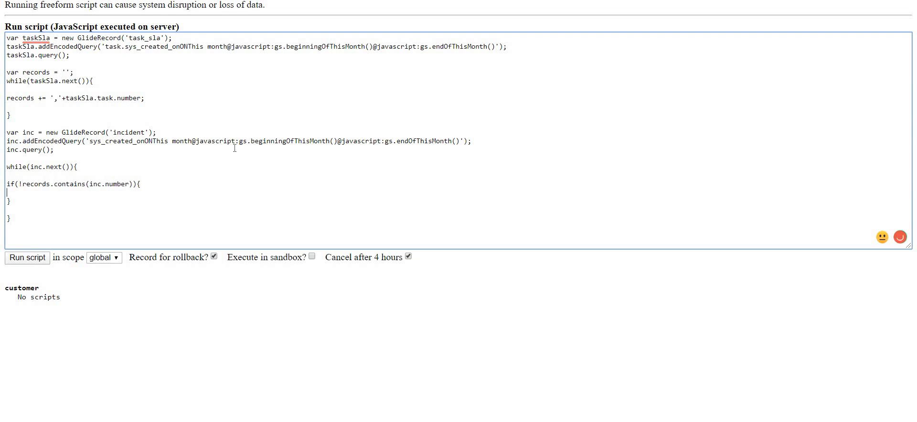
- Log each missing incident with gs.info(inc.number); inside the if block
{"action": "type", "text": "gs."}
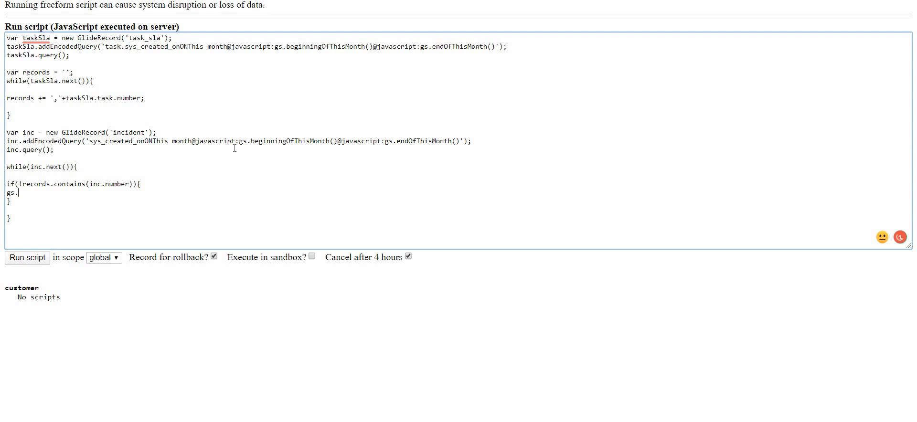
{"action": "type", "text": "in"}
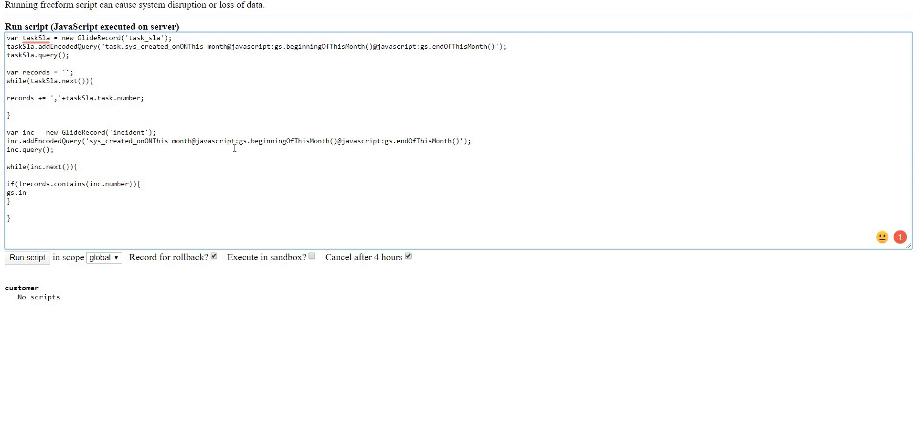
{"action": "type", "text": "fo("}
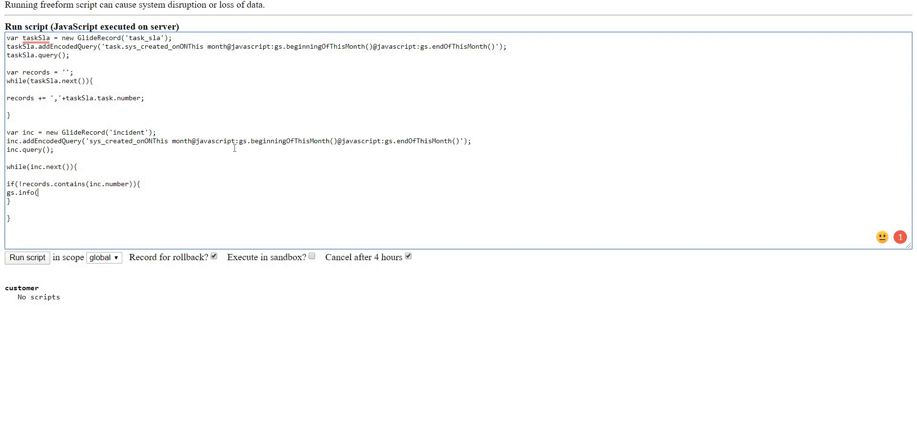
{"action": "type", "text": "inc"}
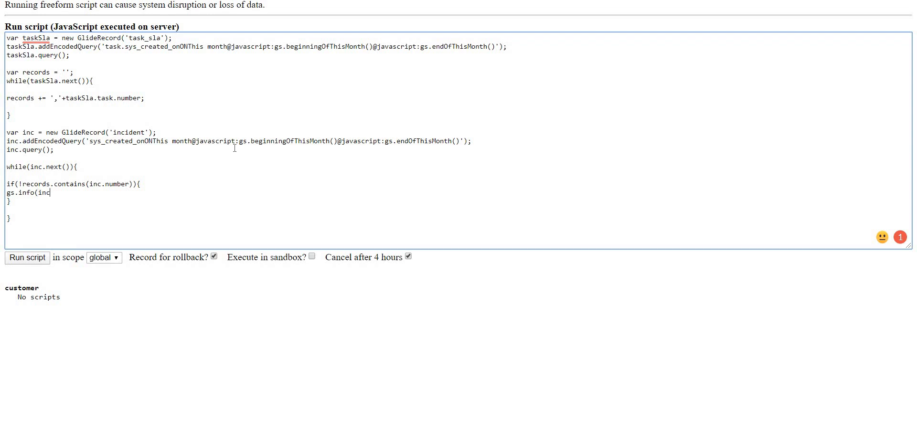
{"action": "type", "text": "nu"}
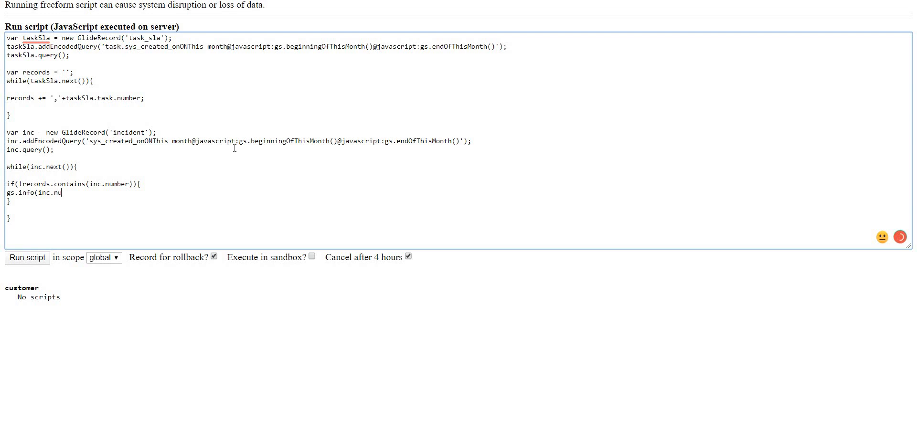
{"action": "type", "text": "mber)"}
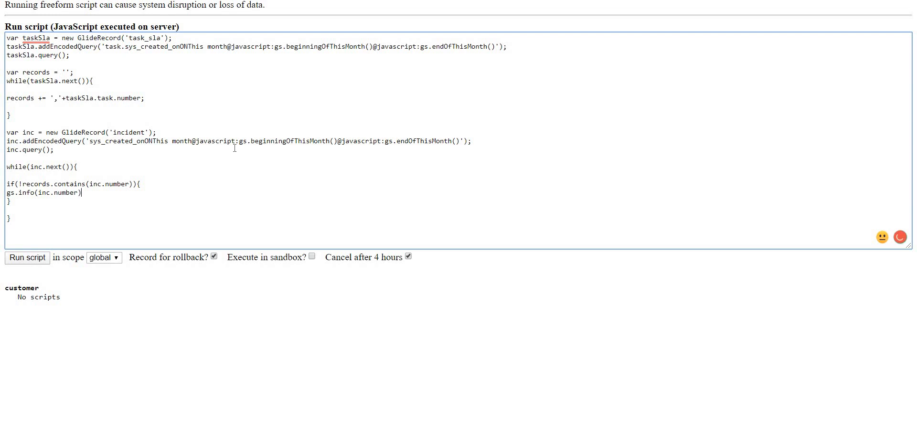
{"action": "type", "text": ";"}
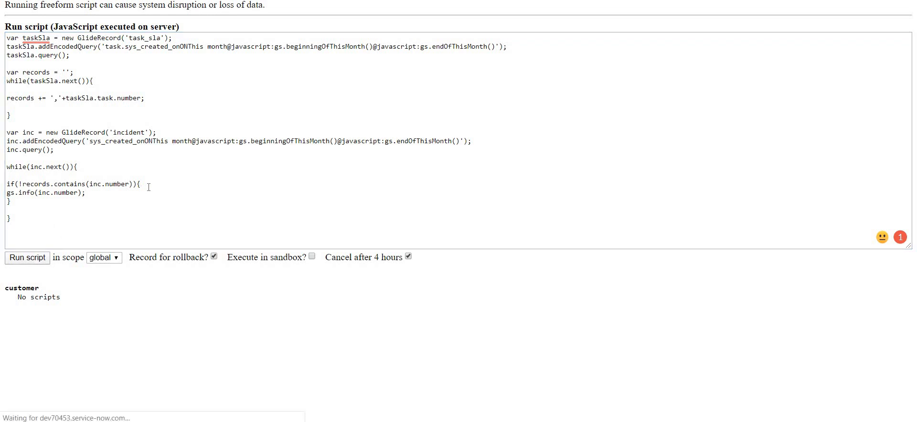
- Run the script and select INC0010013 from the two incident numbers it reports
{"action": "left_click", "coordinate": [26, 258]}
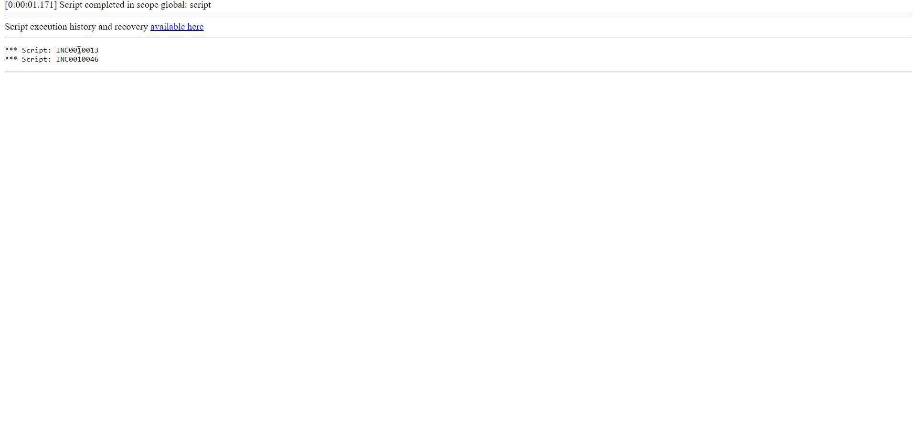
{"action": "double_click", "coordinate": [83, 50]}
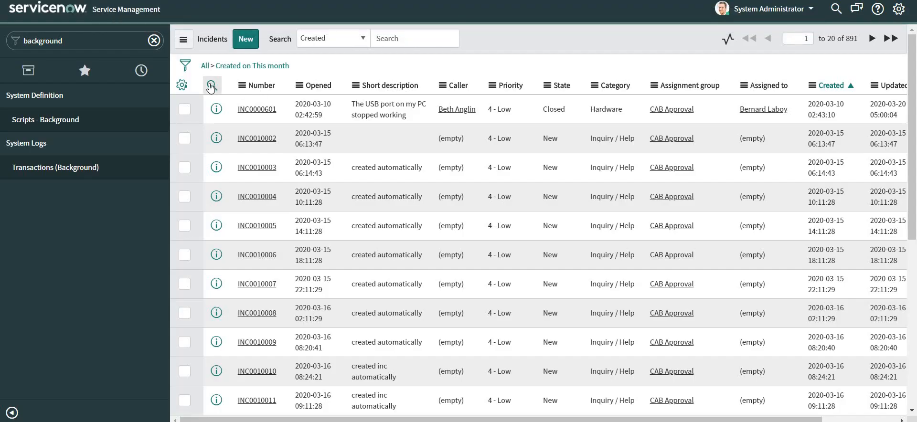
- Search the incident list's Number column for INC0010013 to open its record
{"action": "left_click", "coordinate": [212, 85]}
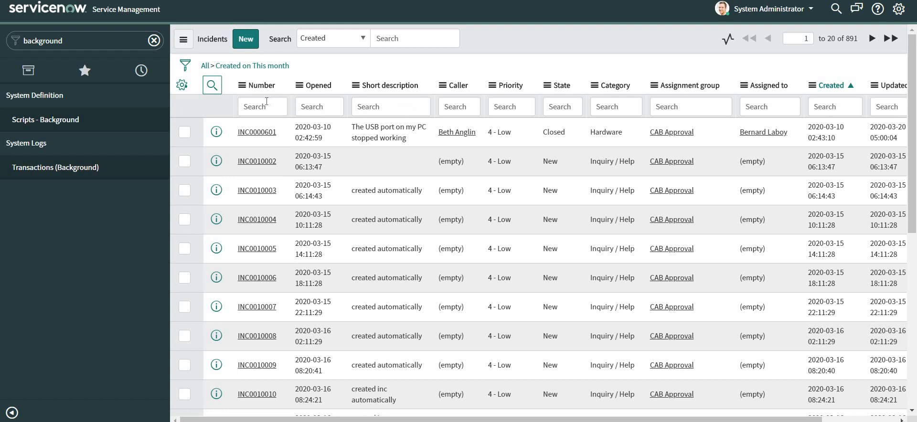
{"action": "type", "text": "NC0010013"}
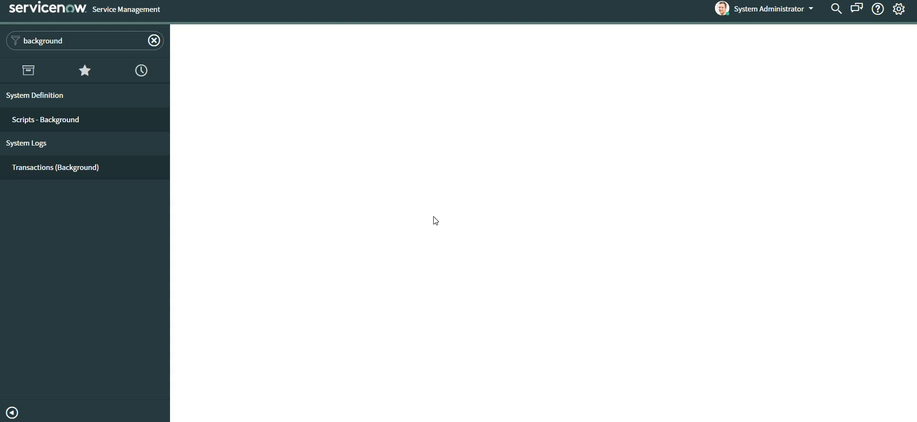
{"action": "mouse_move", "coordinate": [462, 135]}
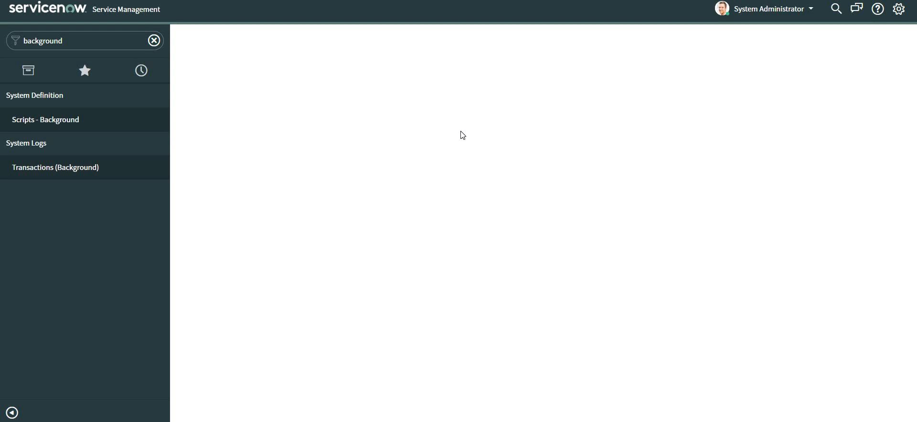
{"action": "mouse_move", "coordinate": [507, 225]}
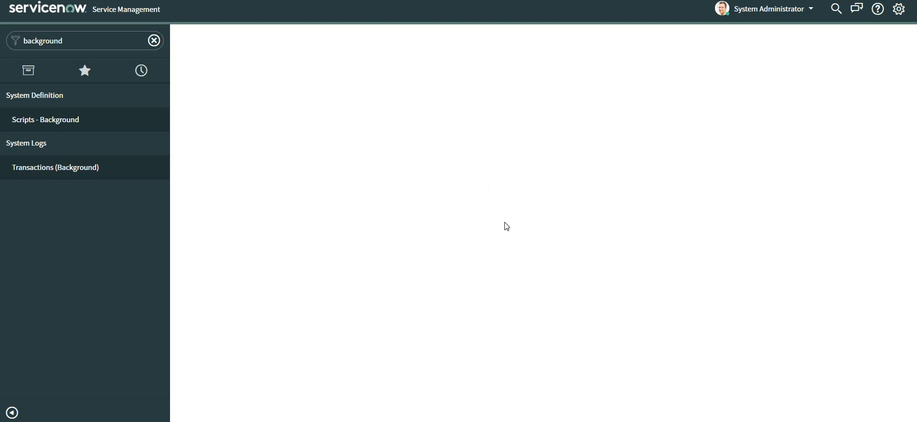
{"action": "mouse_move", "coordinate": [484, 194]}
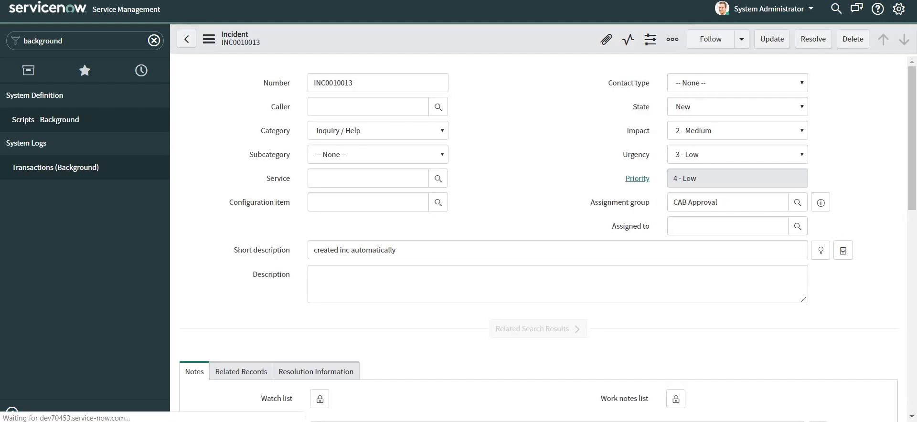
- Scroll to the Task SLAs related list showing No records to display
{"action": "scroll", "scroll_direction": "down", "scroll_amount": 3}
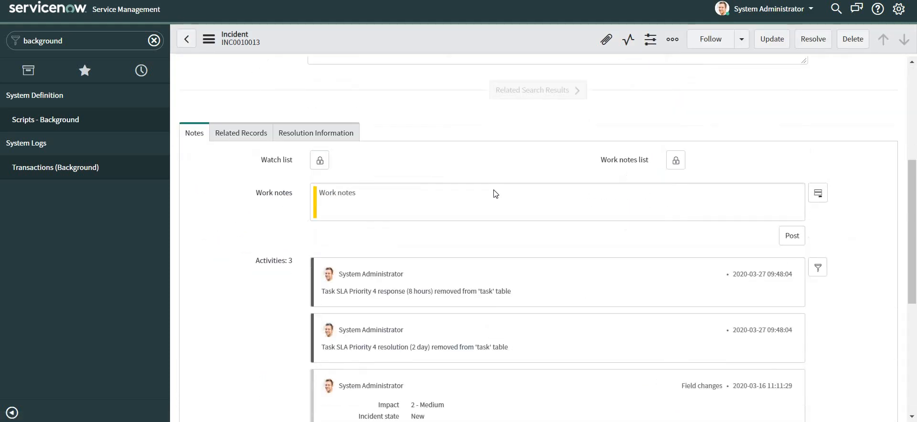
{"action": "scroll", "scroll_direction": "down", "scroll_amount": 3}
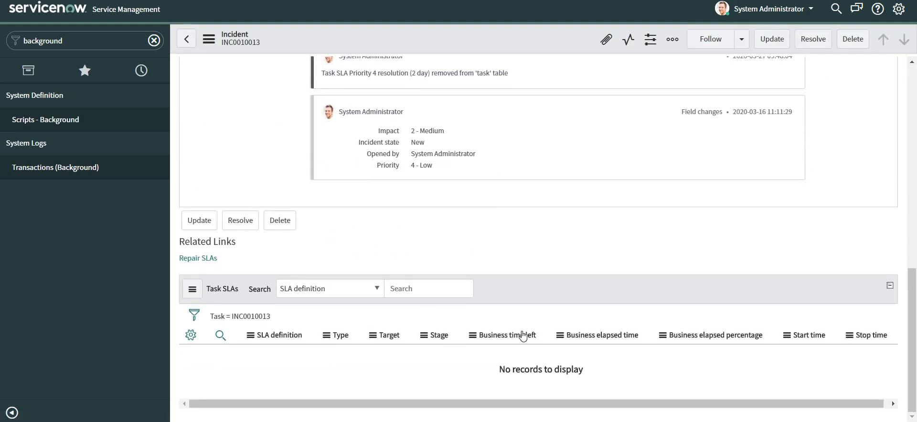